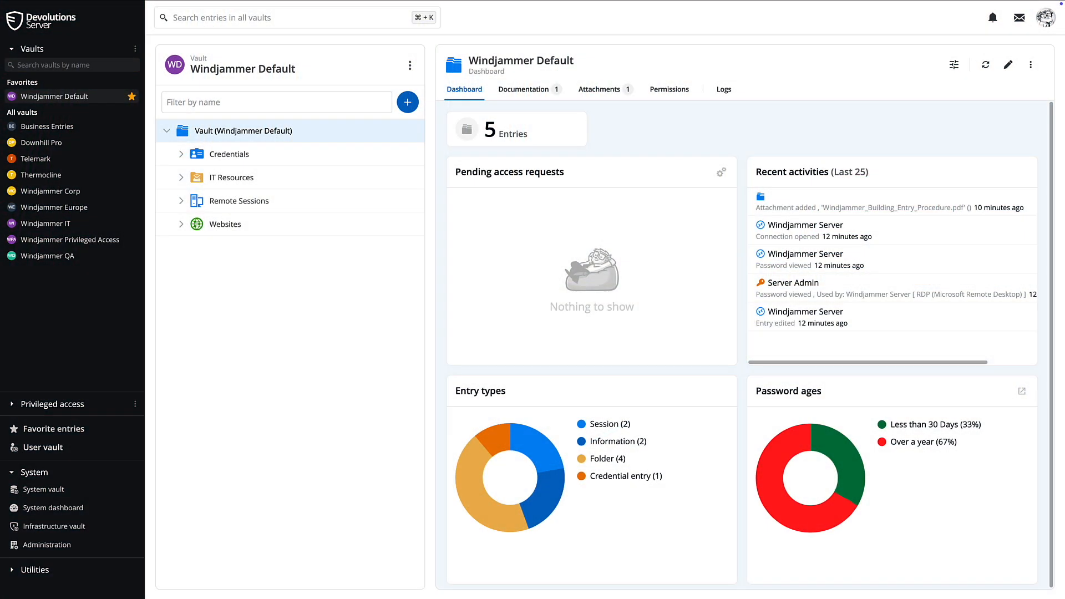
pyautogui.moveTo(409, 370)
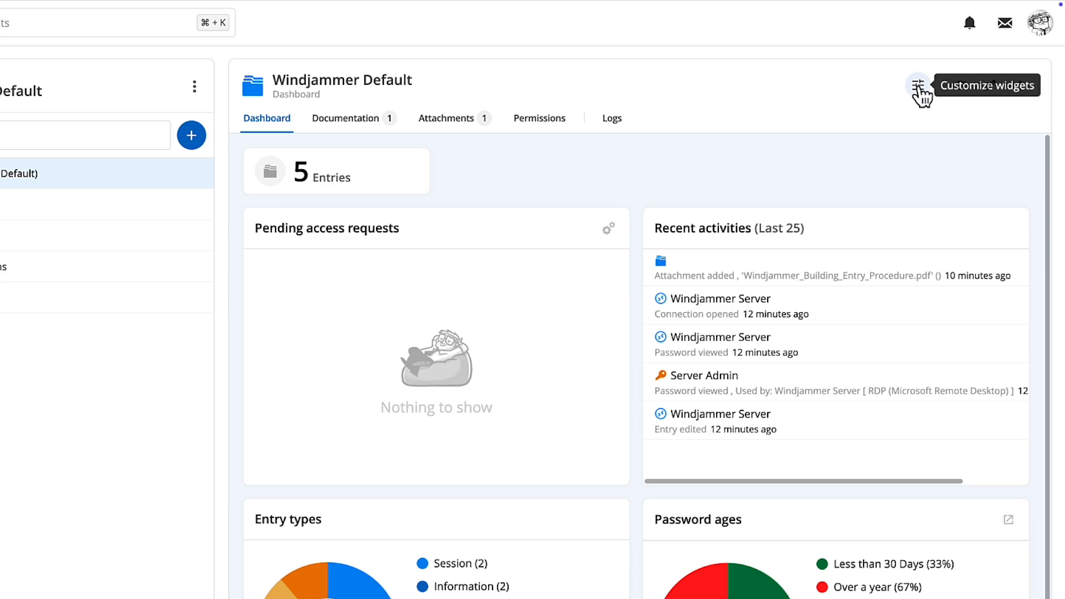
# View the vault's widget settings, then its Documentation, Attachments, Permissions and Logs tabs
pyautogui.click(918, 87)
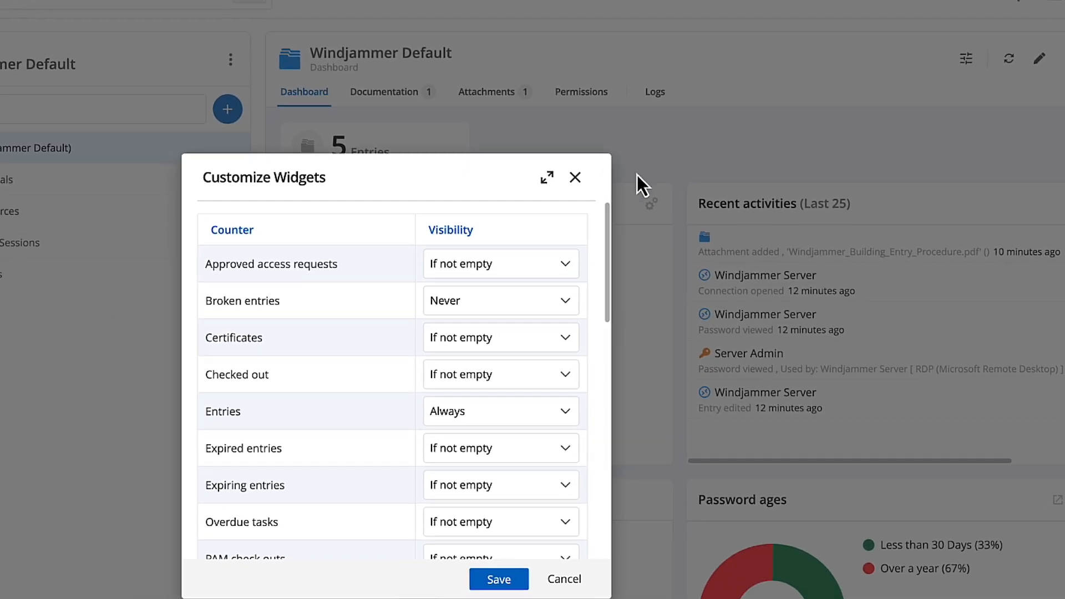
pyautogui.click(637, 448)
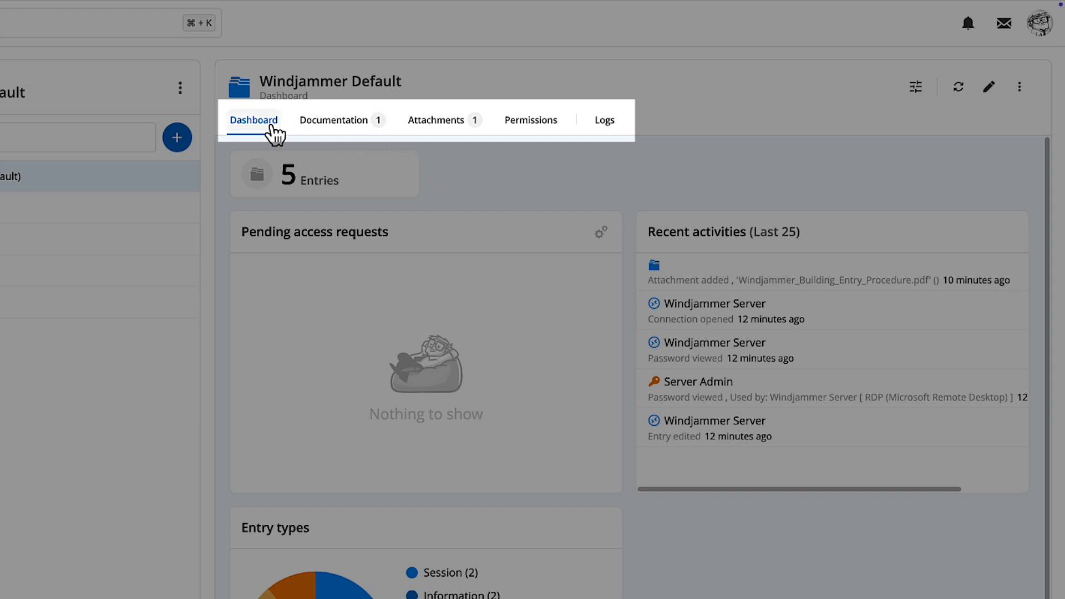
pyautogui.moveTo(605, 120)
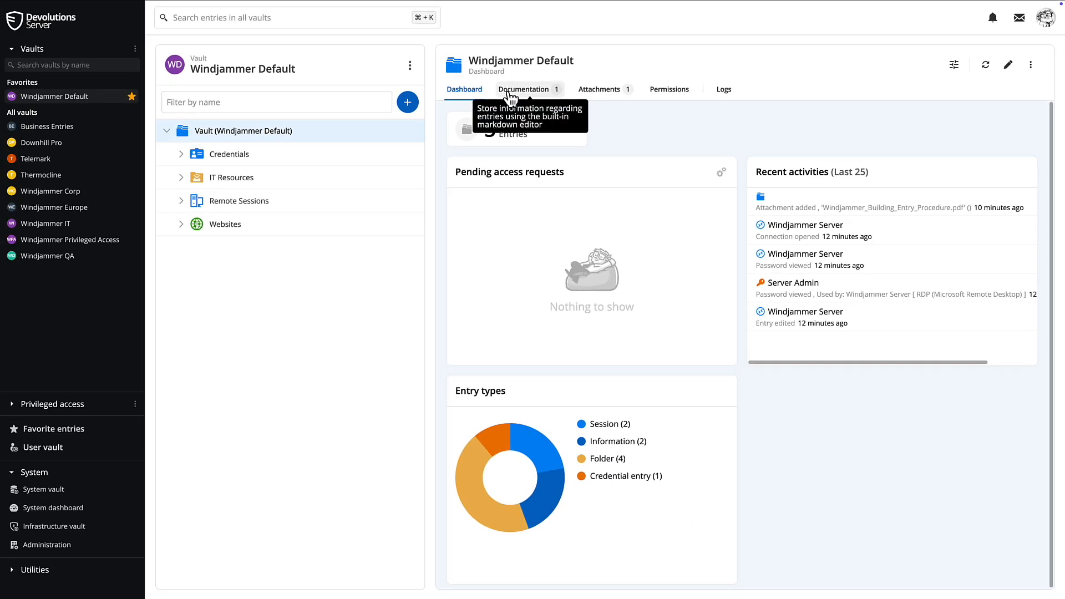
pyautogui.click(523, 89)
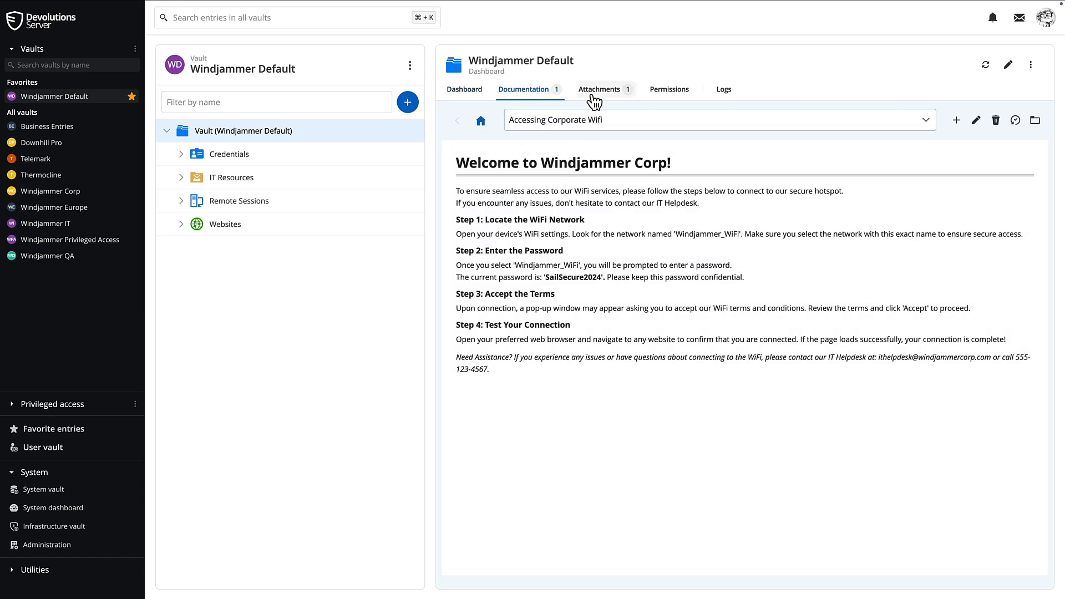
pyautogui.click(599, 89)
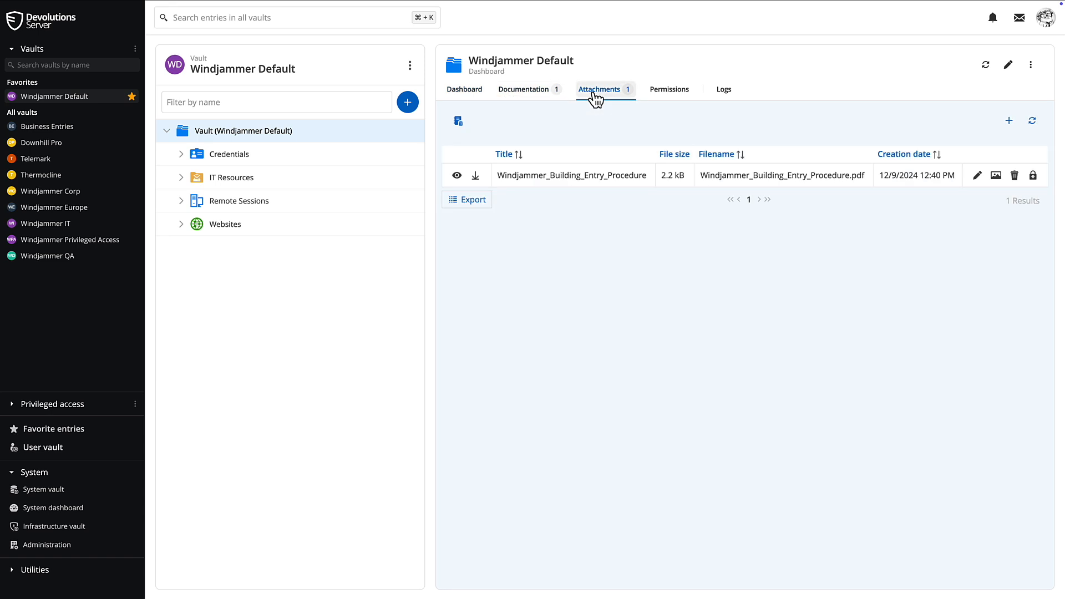
pyautogui.click(669, 89)
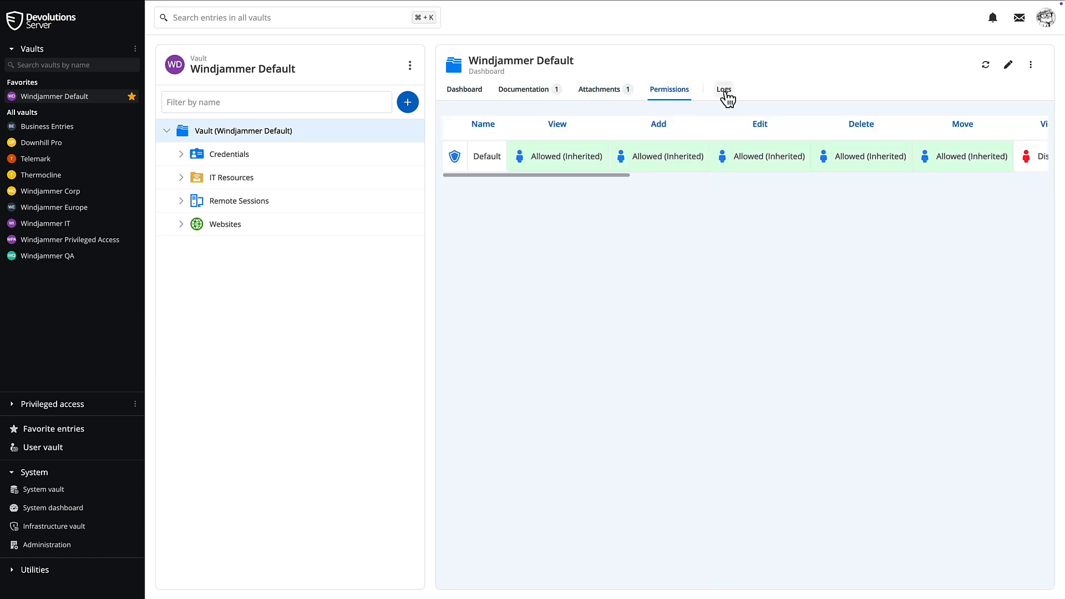
pyautogui.click(723, 89)
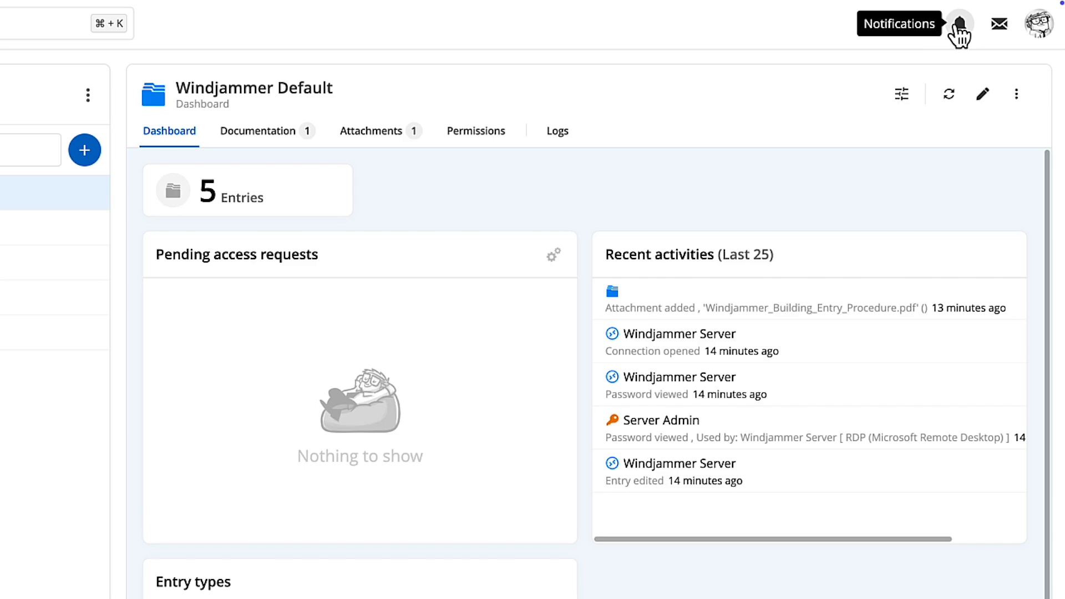
pyautogui.click(961, 24)
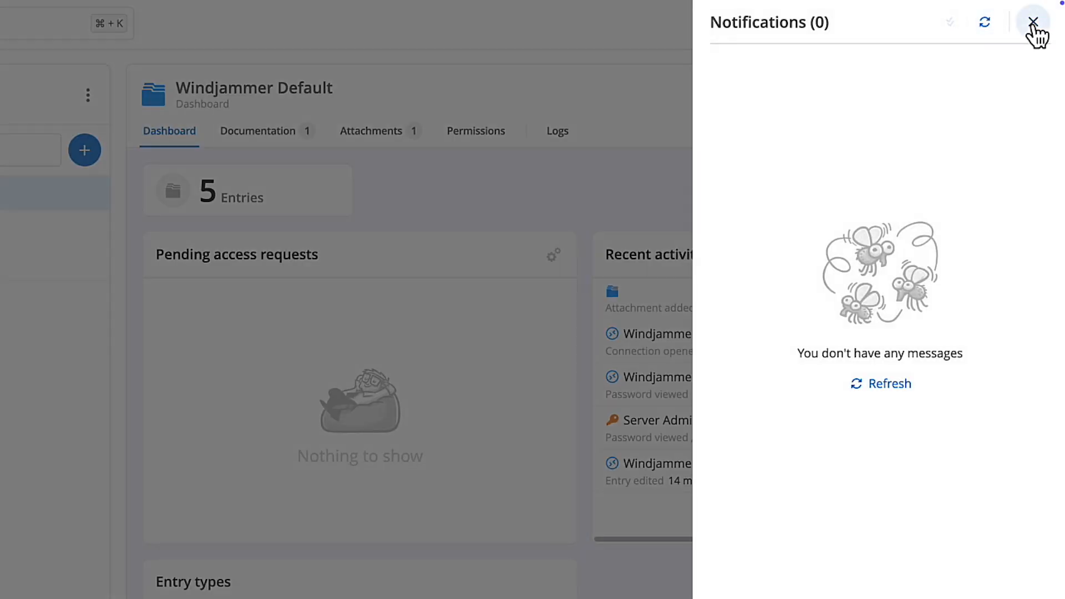
pyautogui.click(1033, 23)
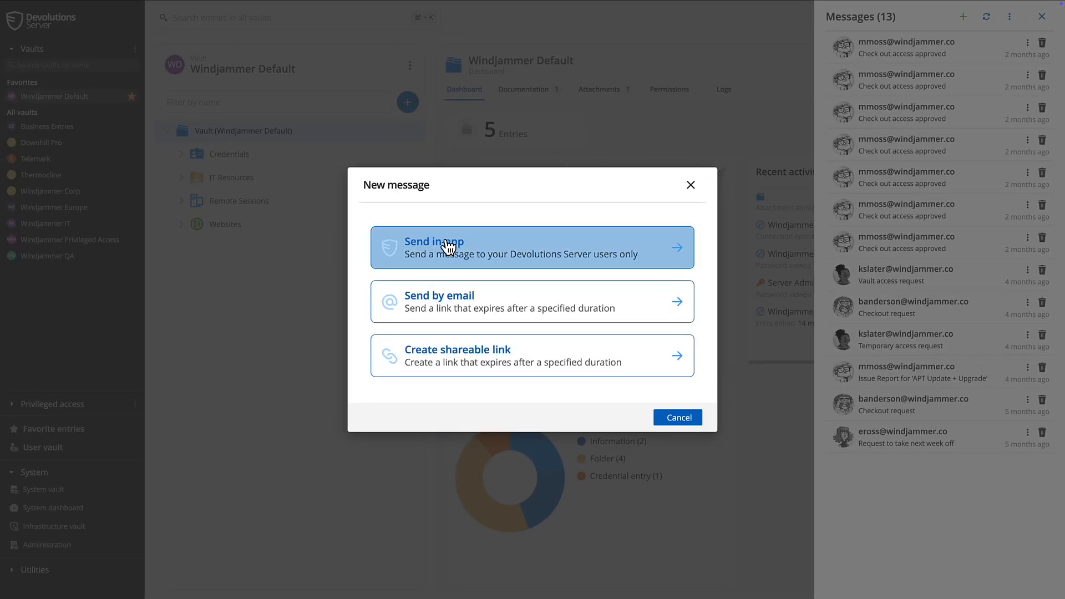
pyautogui.moveTo(465, 306)
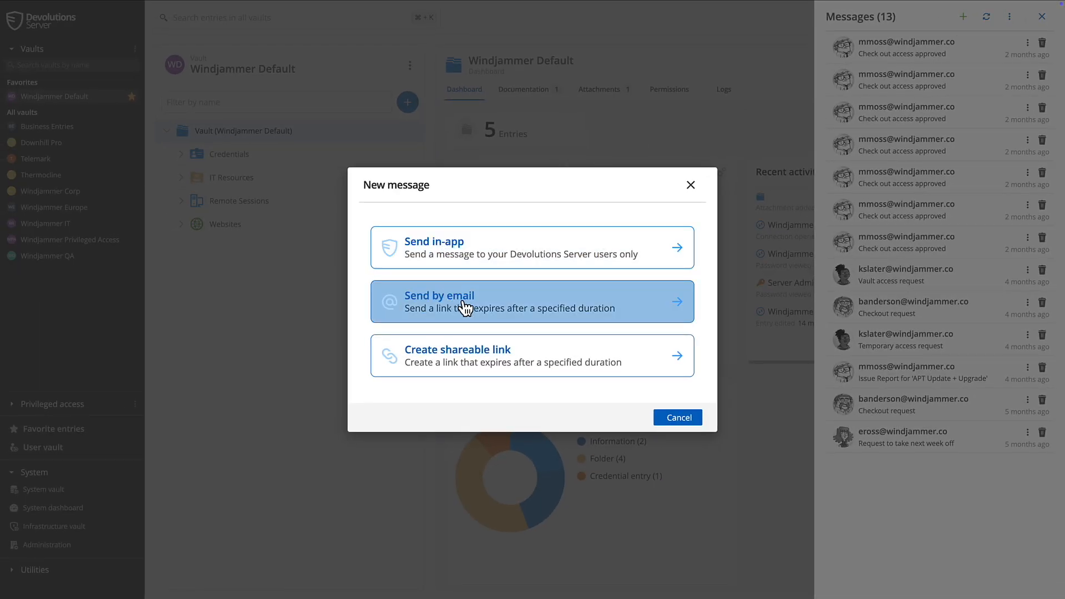
pyautogui.moveTo(472, 356)
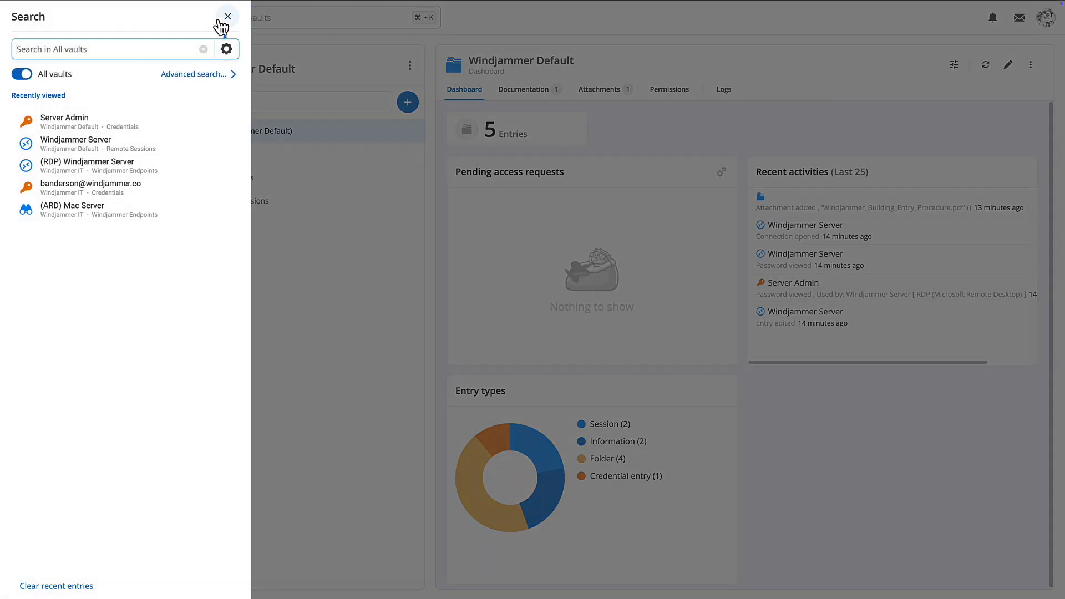
# Search for 'Windjammer' with descriptions included, then bring up Advanced search filters
pyautogui.write('Windjammer')
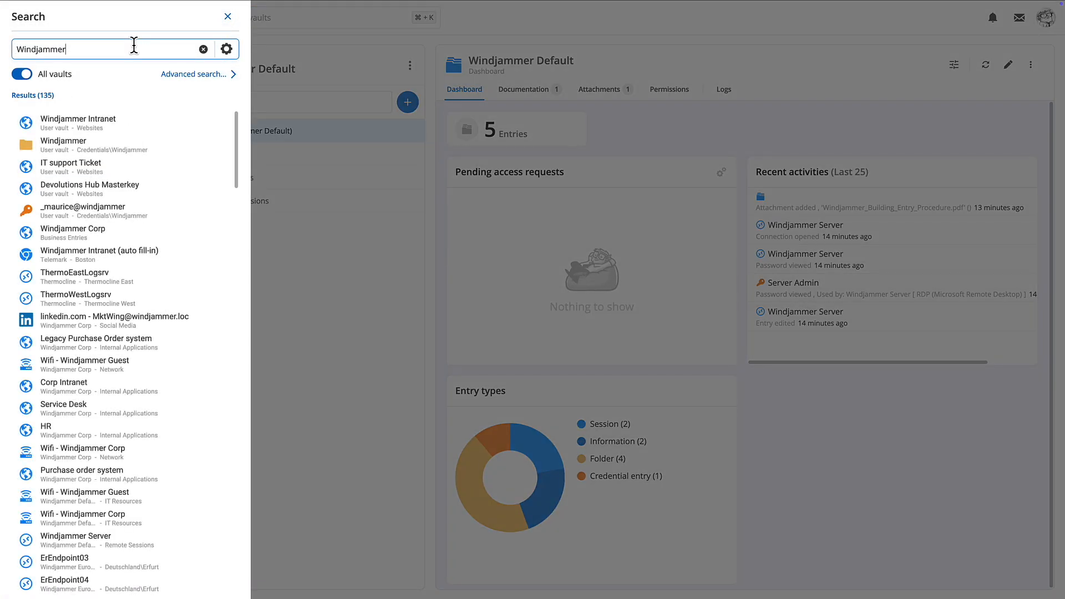
pyautogui.moveTo(224, 49)
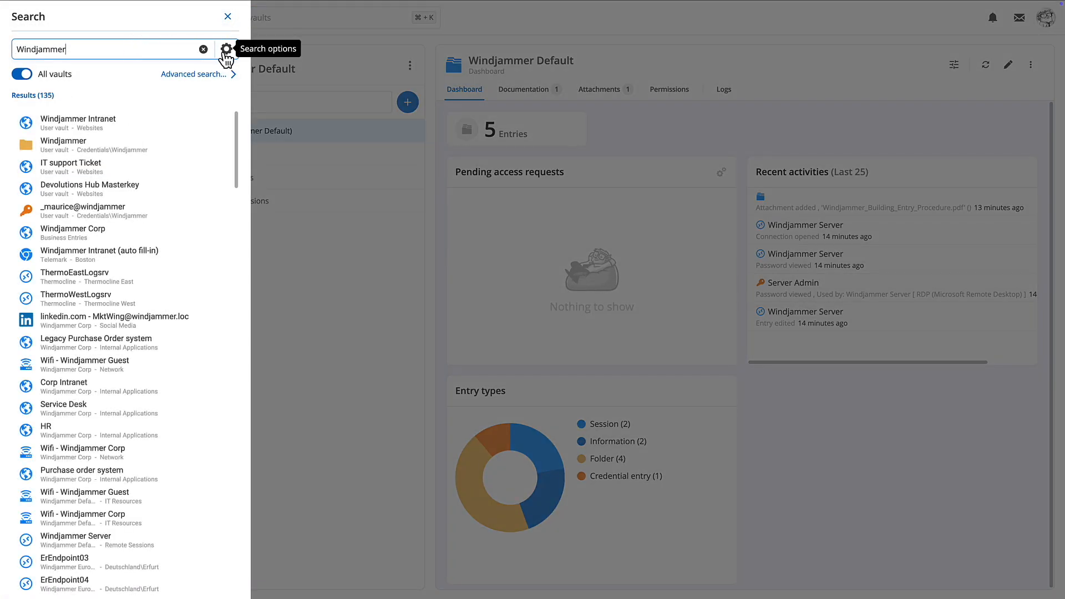
pyautogui.click(225, 48)
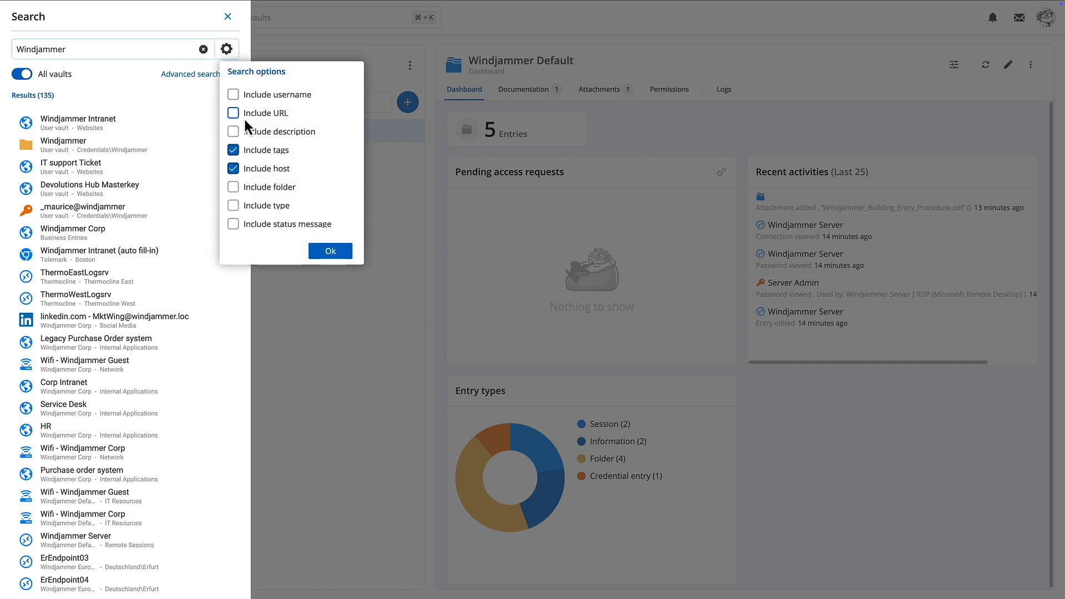
pyautogui.click(233, 131)
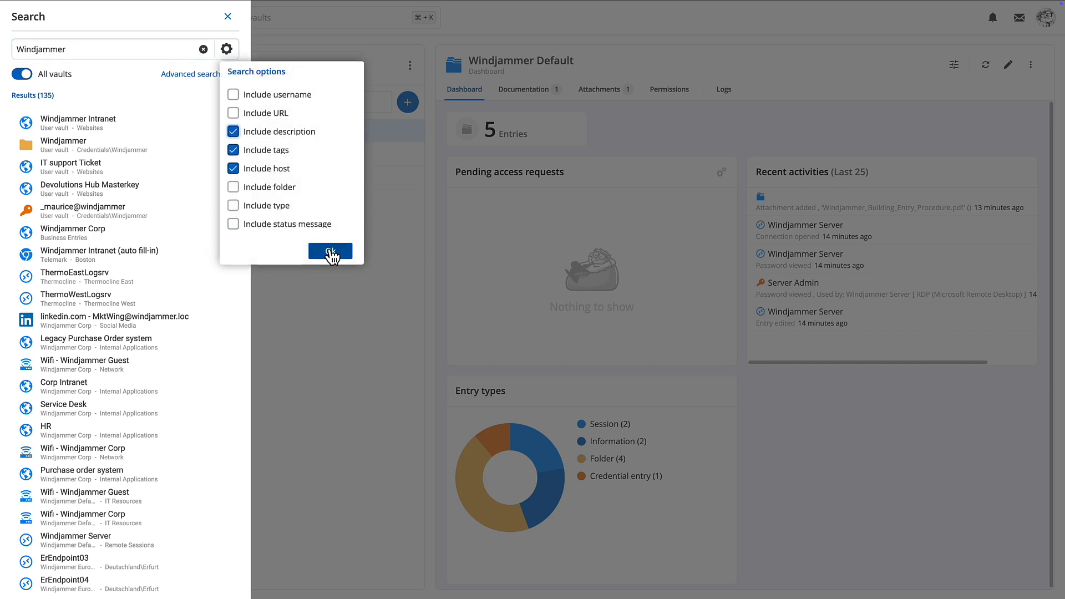
pyautogui.click(330, 251)
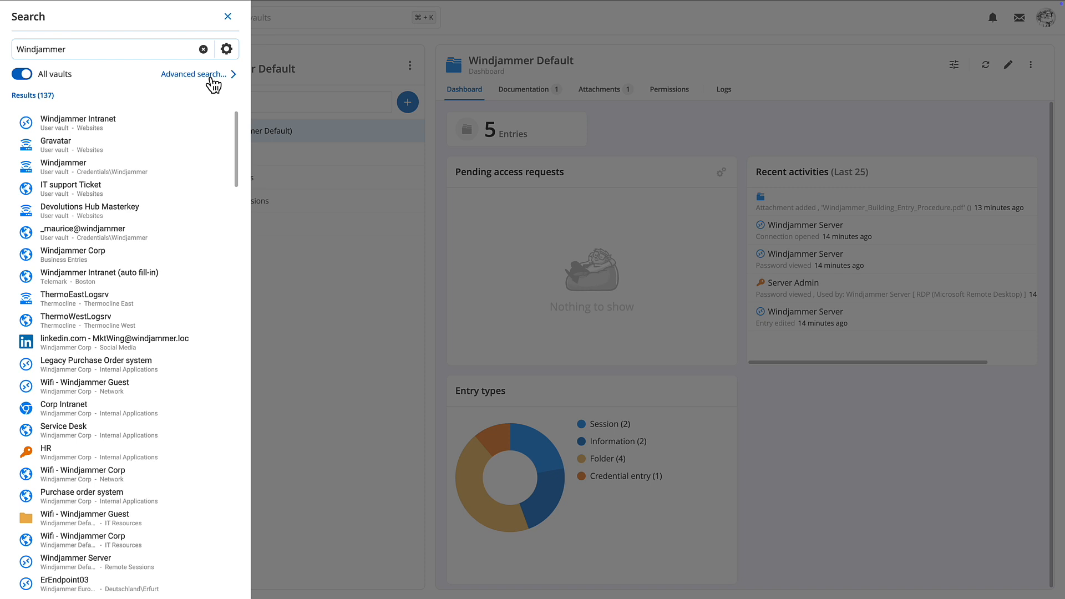
pyautogui.click(194, 74)
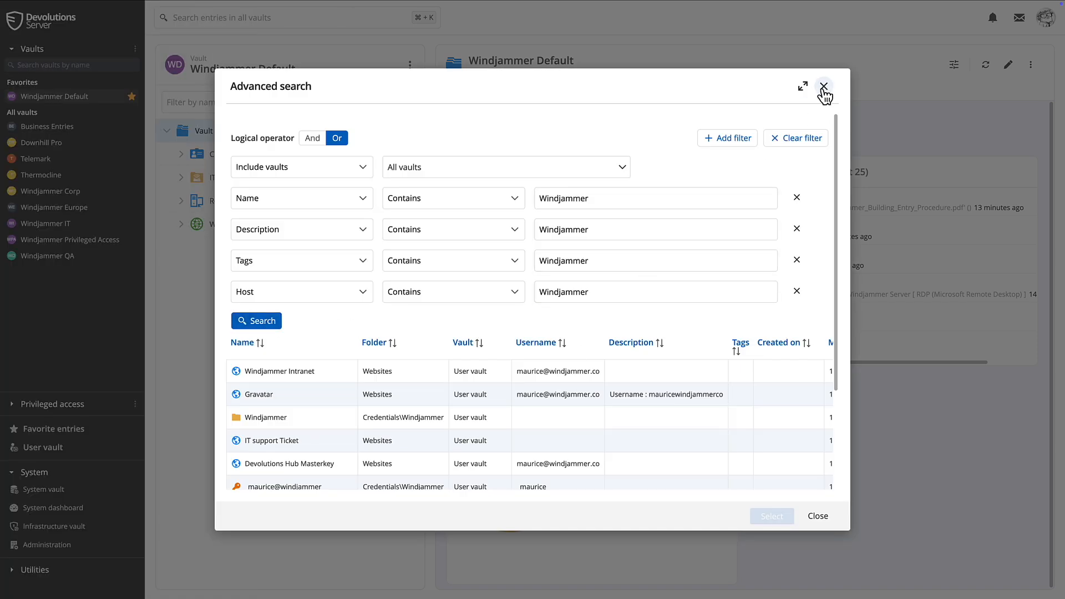
# Expand the Credentials, IT Resources and Websites folders, then start adding a new entry
pyautogui.click(825, 86)
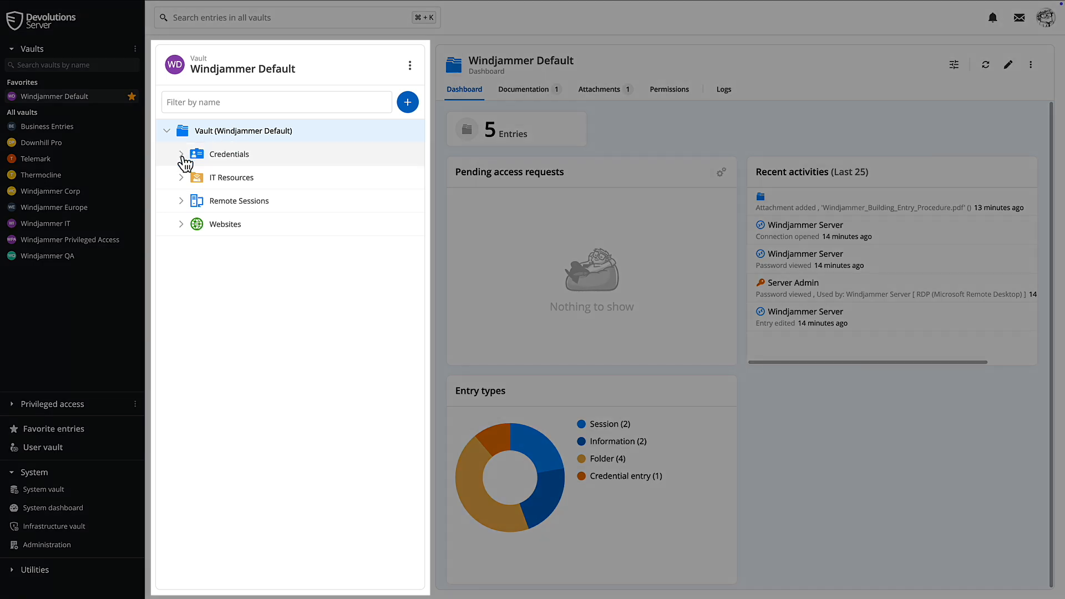
pyautogui.click(181, 154)
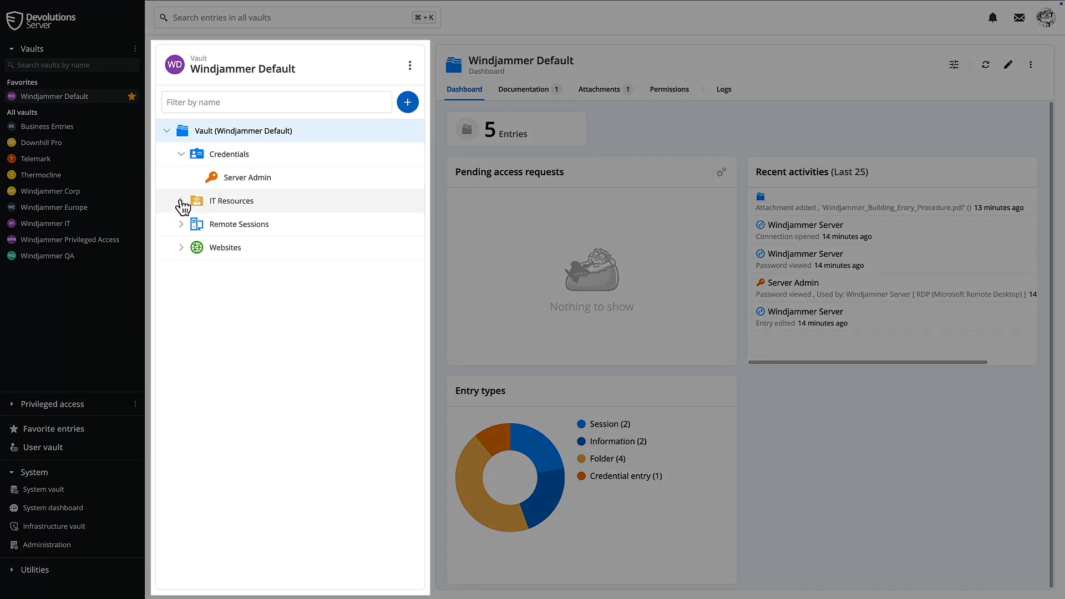
pyautogui.click(181, 201)
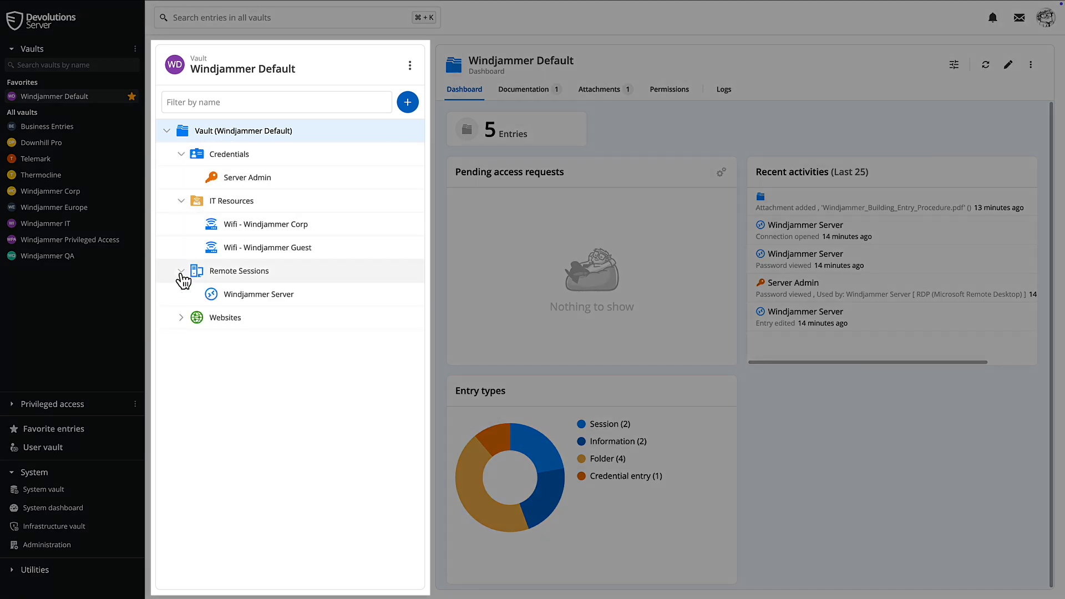
pyautogui.click(181, 318)
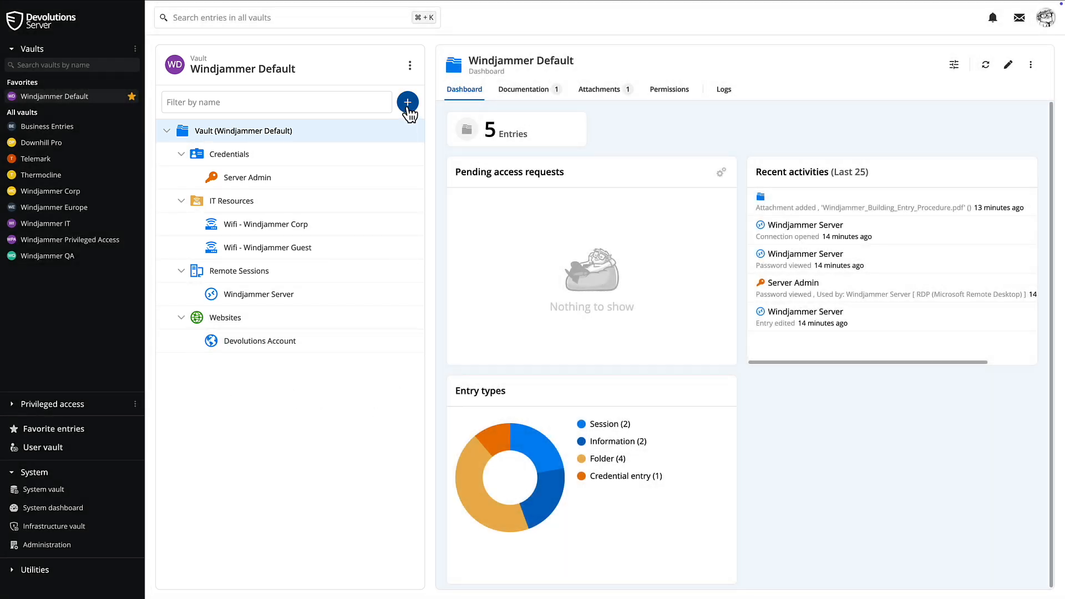
pyautogui.click(407, 102)
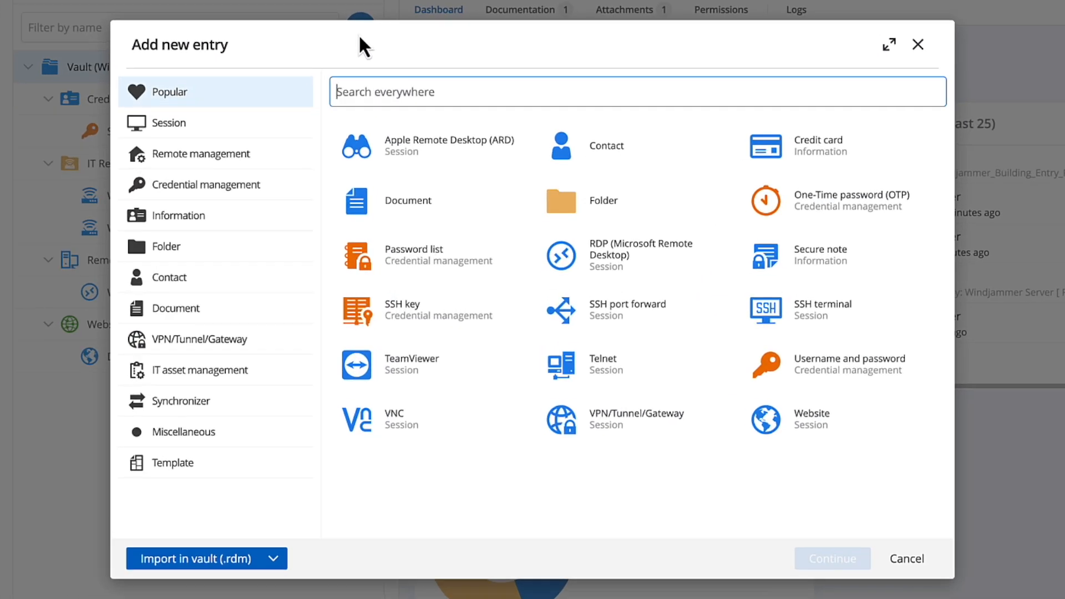
pyautogui.moveTo(178, 351)
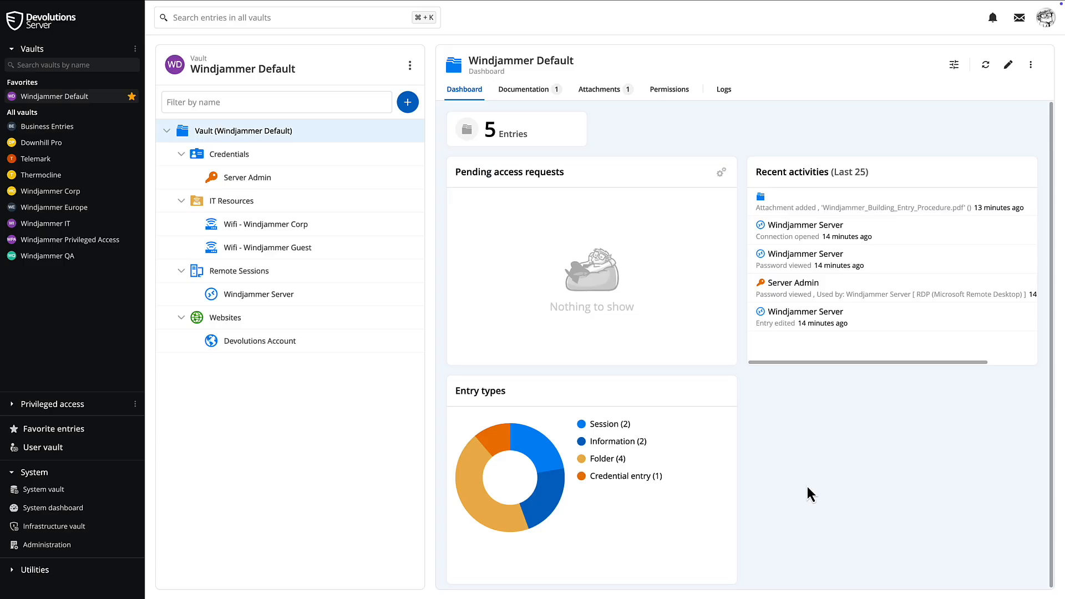
pyautogui.moveTo(254, 184)
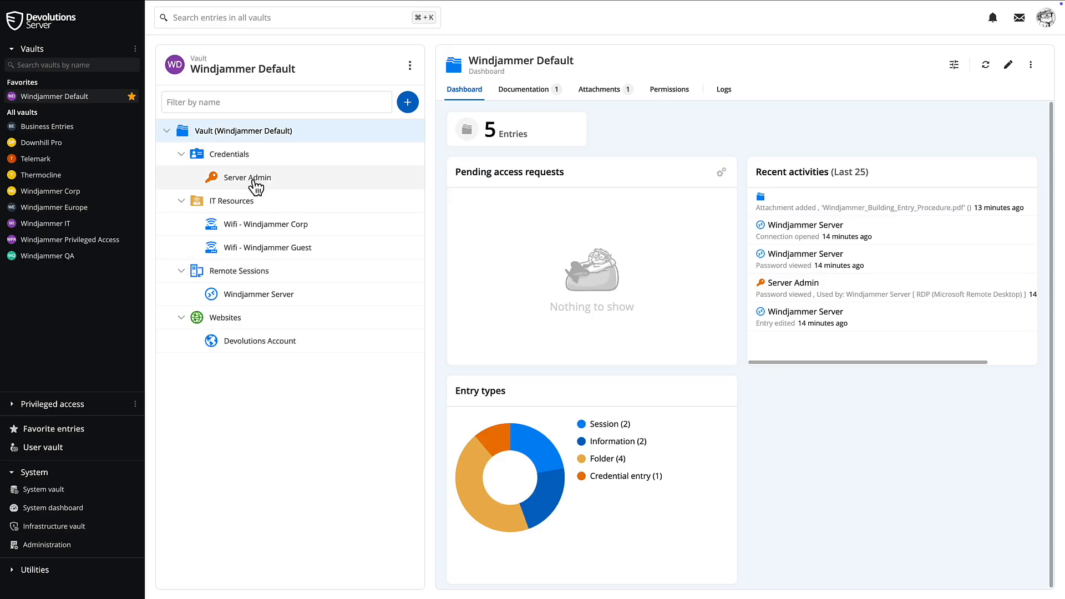
# View the Server Admin entry and its edit form unsaved, then select Wifi - Windjammer Guest
pyautogui.click(246, 178)
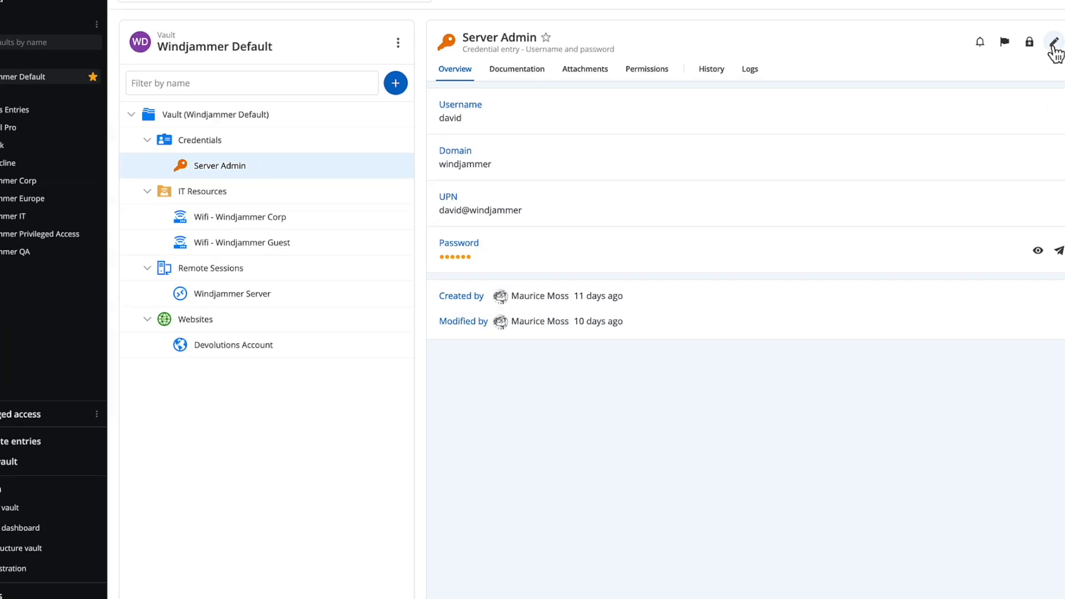
pyautogui.click(1057, 40)
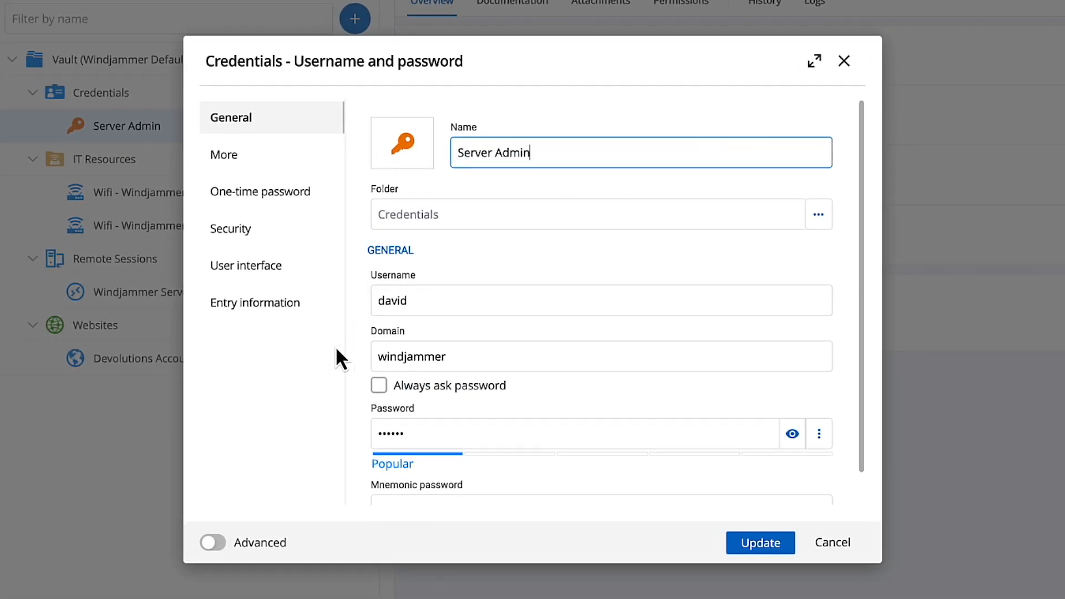
pyautogui.click(213, 542)
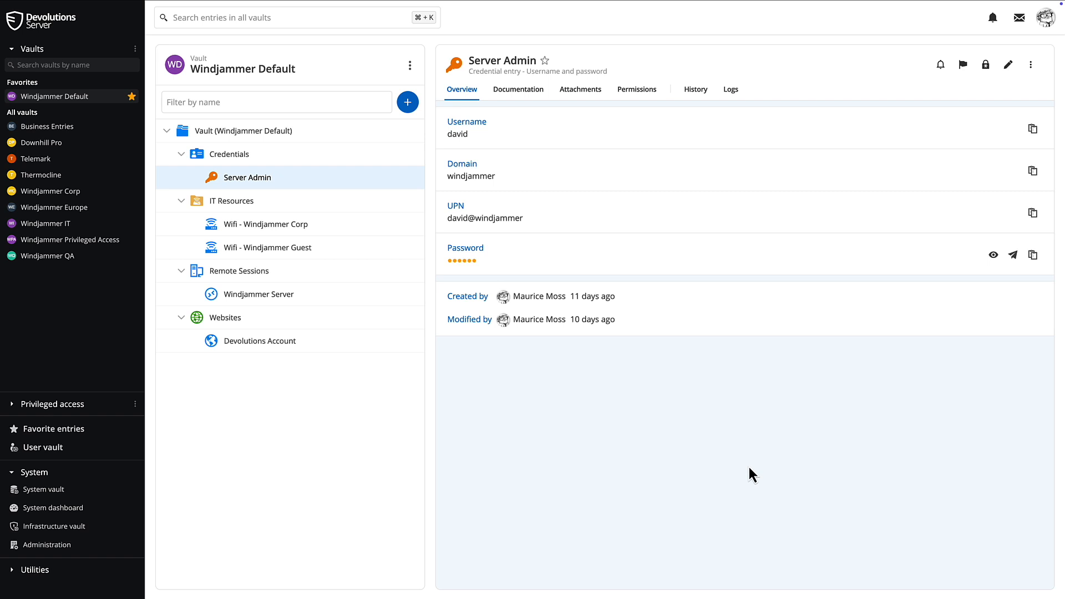
pyautogui.moveTo(310, 255)
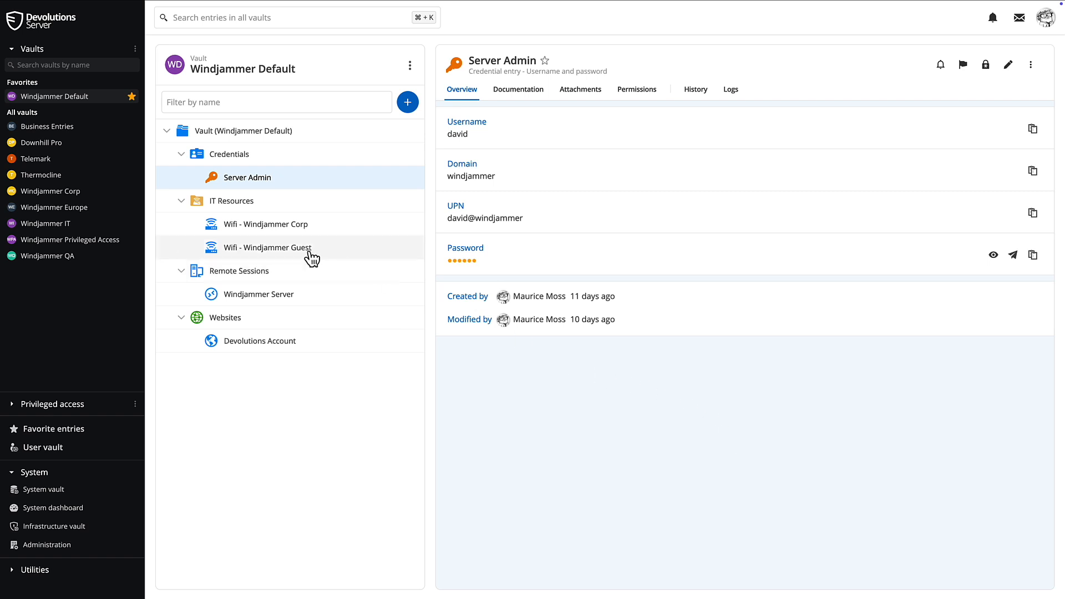
pyautogui.click(259, 294)
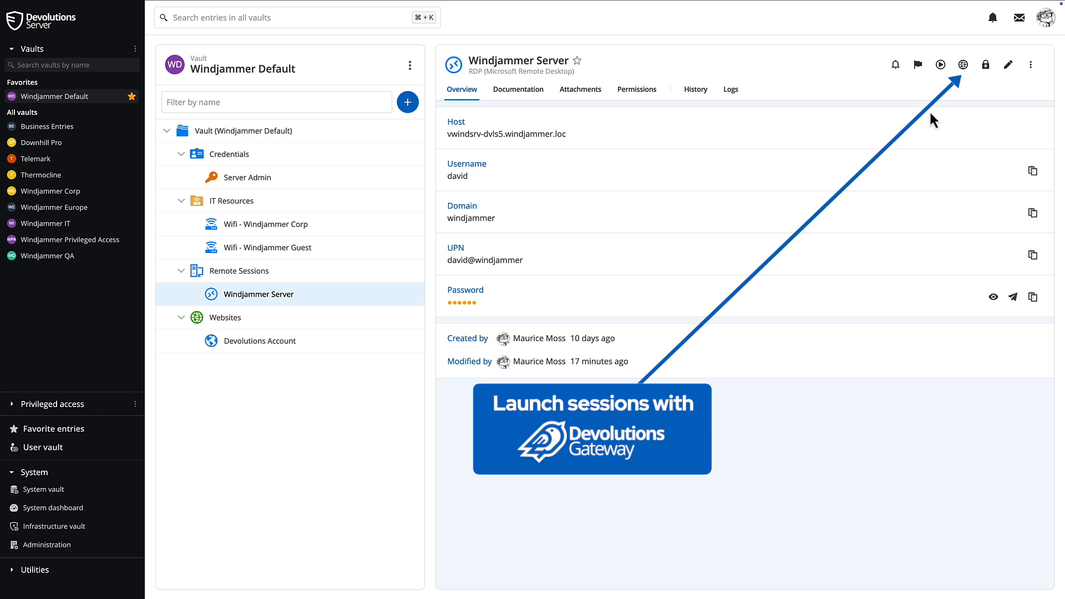
pyautogui.moveTo(964, 65)
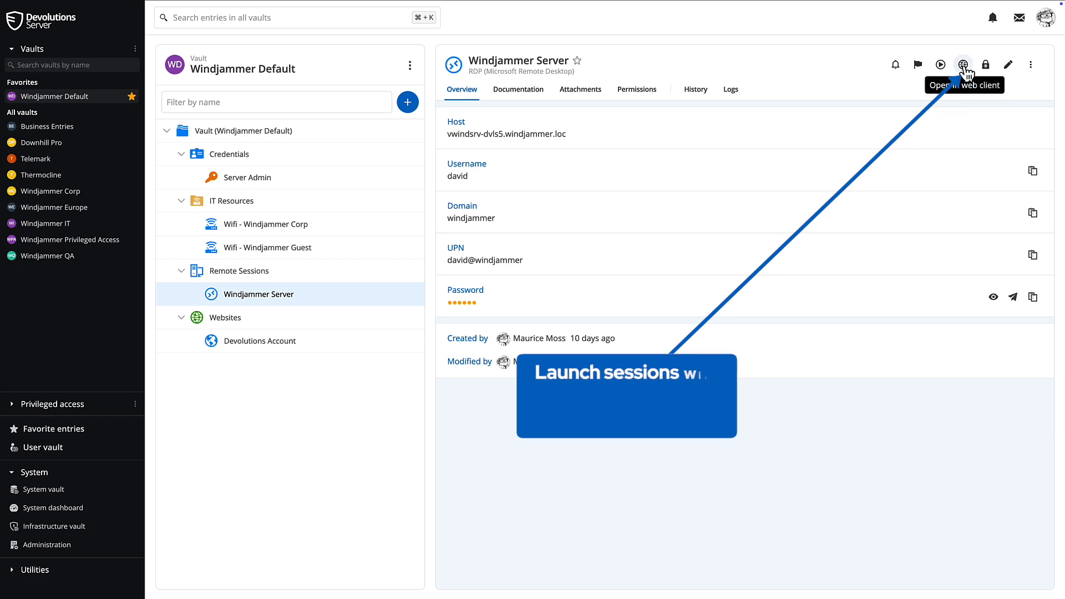
# Launch Windjammer Server in the web client and move the remote Server Manager window
pyautogui.click(966, 65)
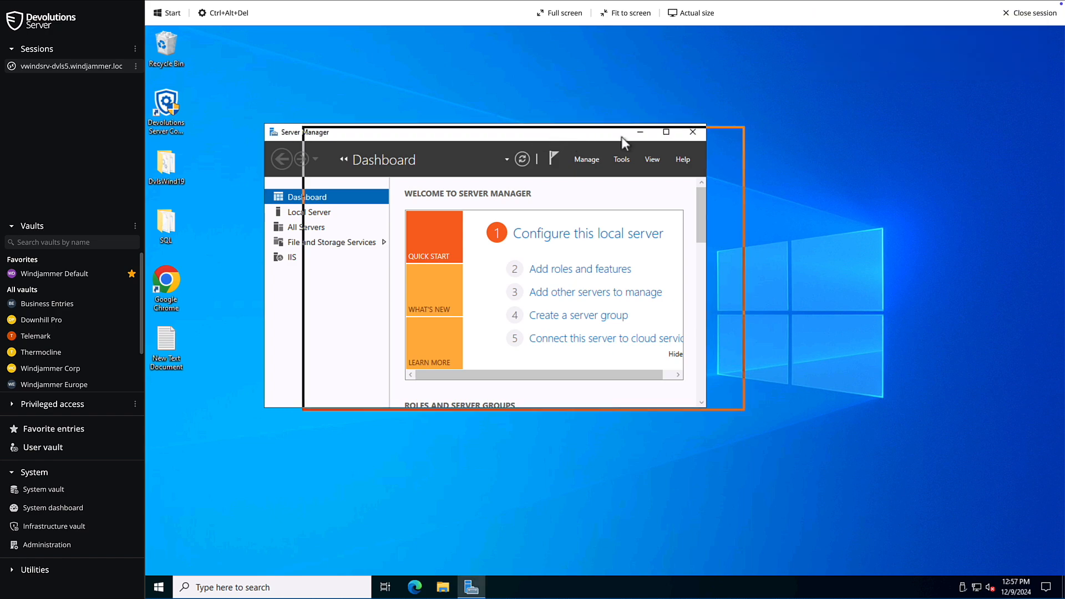
pyautogui.moveTo(486, 132); pyautogui.dragTo(615, 131)
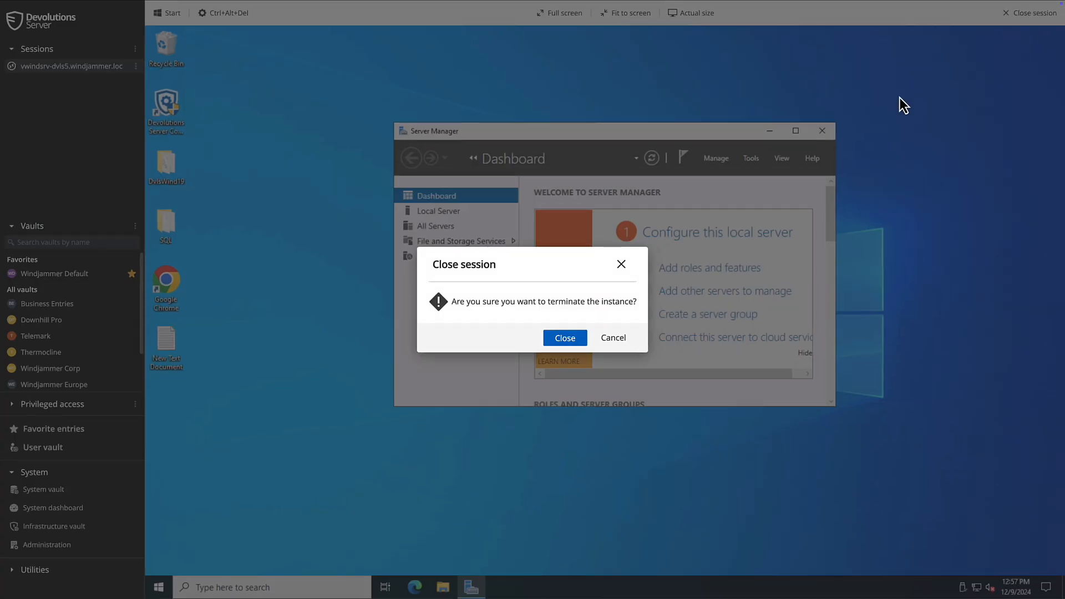
# End the remote session, then browse Windjammer IT and Thermocline before returning to Windjammer Default
pyautogui.click(565, 338)
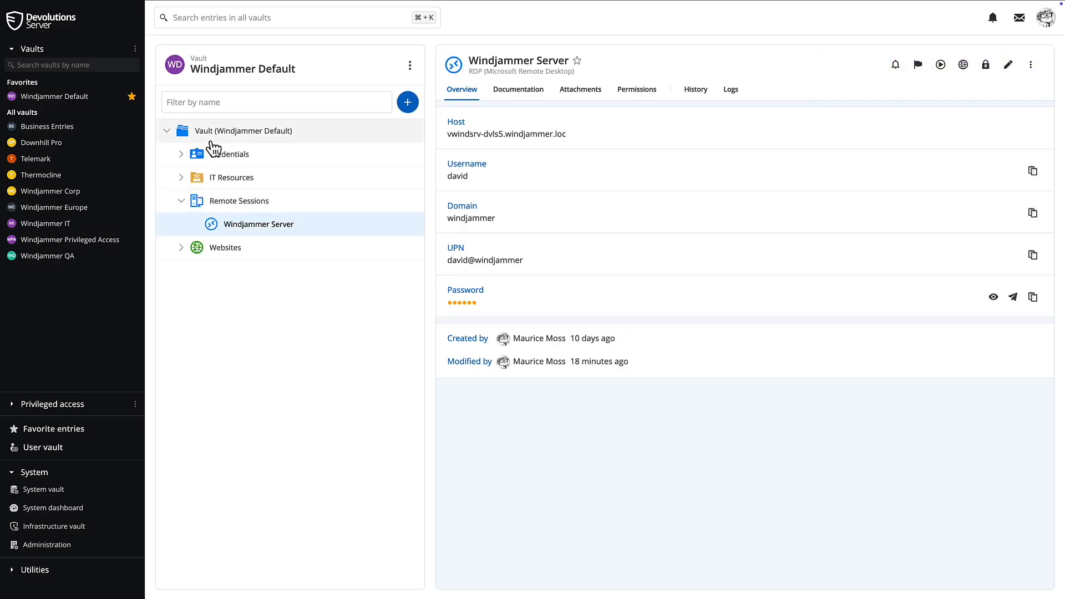
pyautogui.click(68, 96)
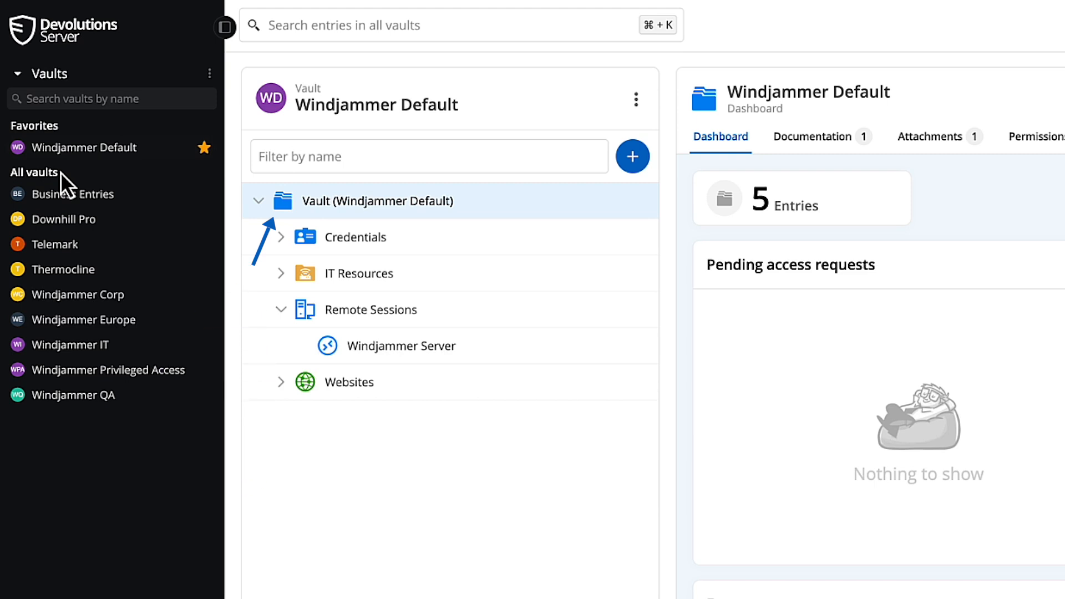
pyautogui.click(68, 344)
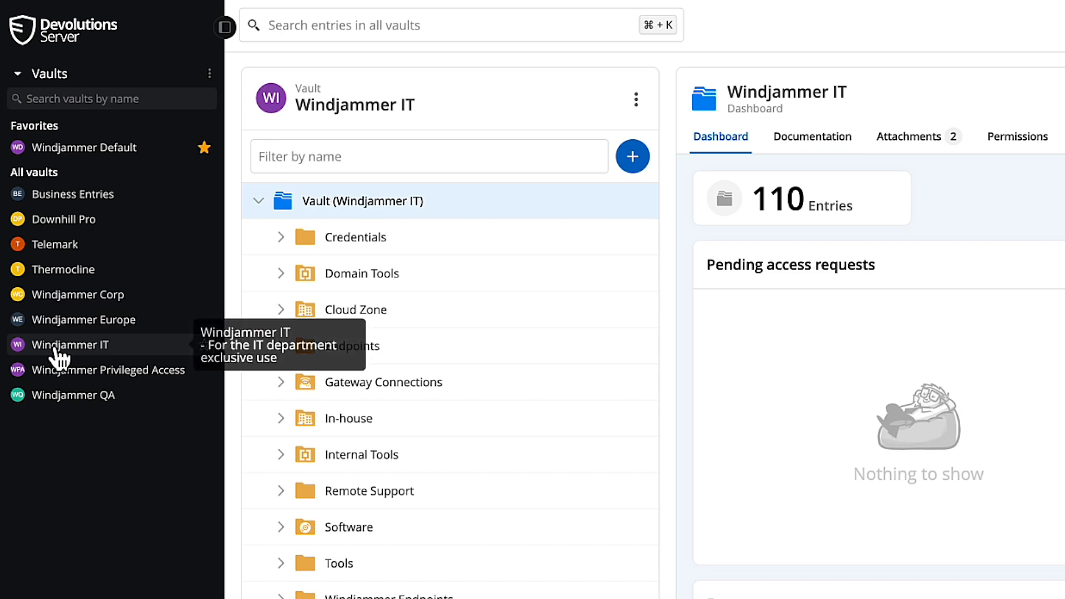
pyautogui.click(63, 270)
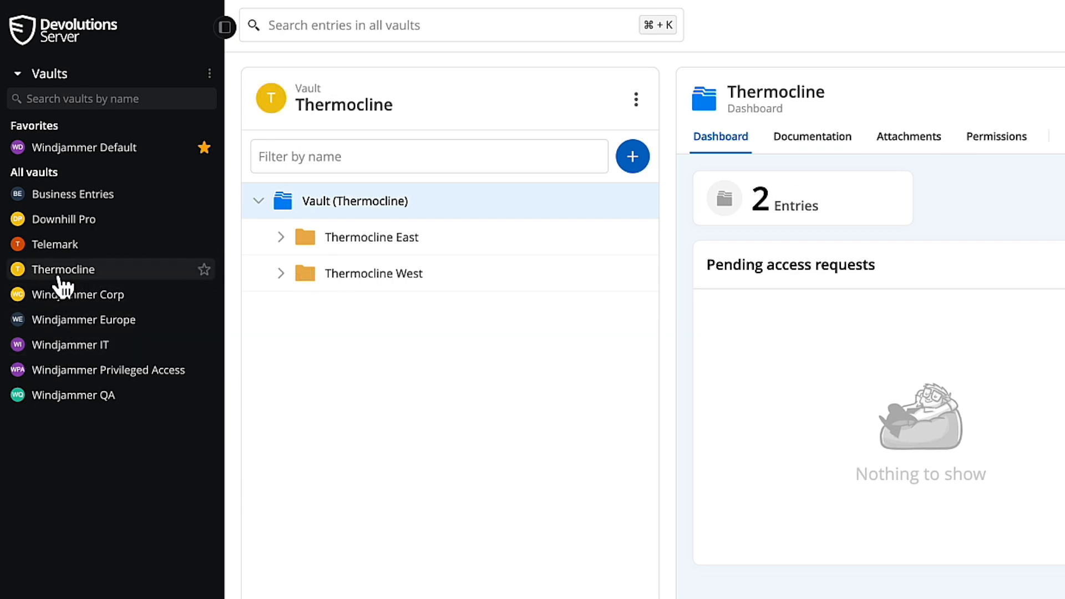
pyautogui.click(83, 146)
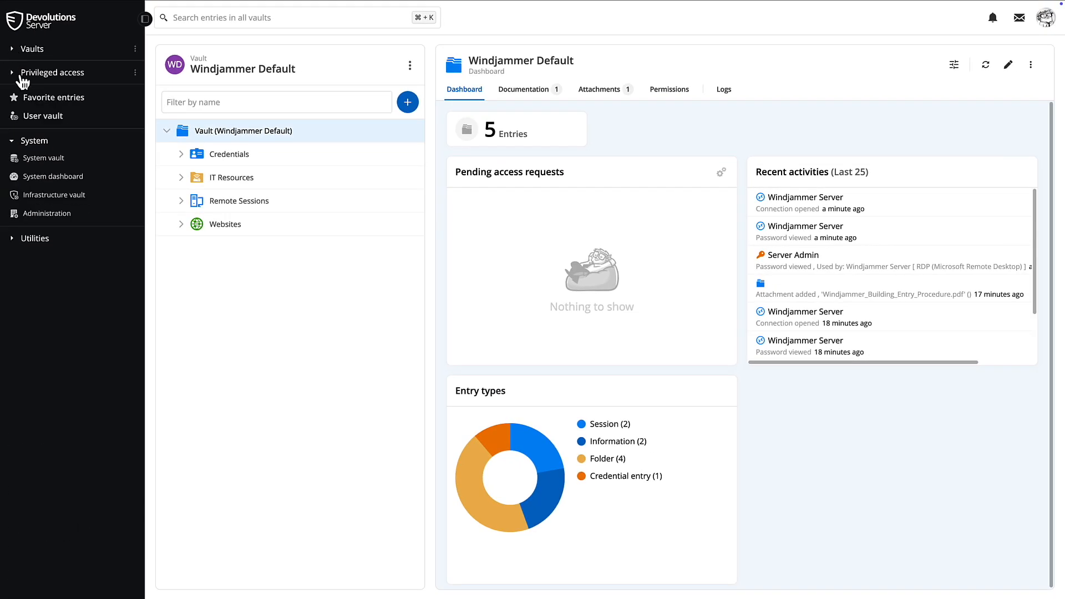
# Switch to the Peterborough vault under Privileged access, then collapse that sidebar list
pyautogui.click(53, 73)
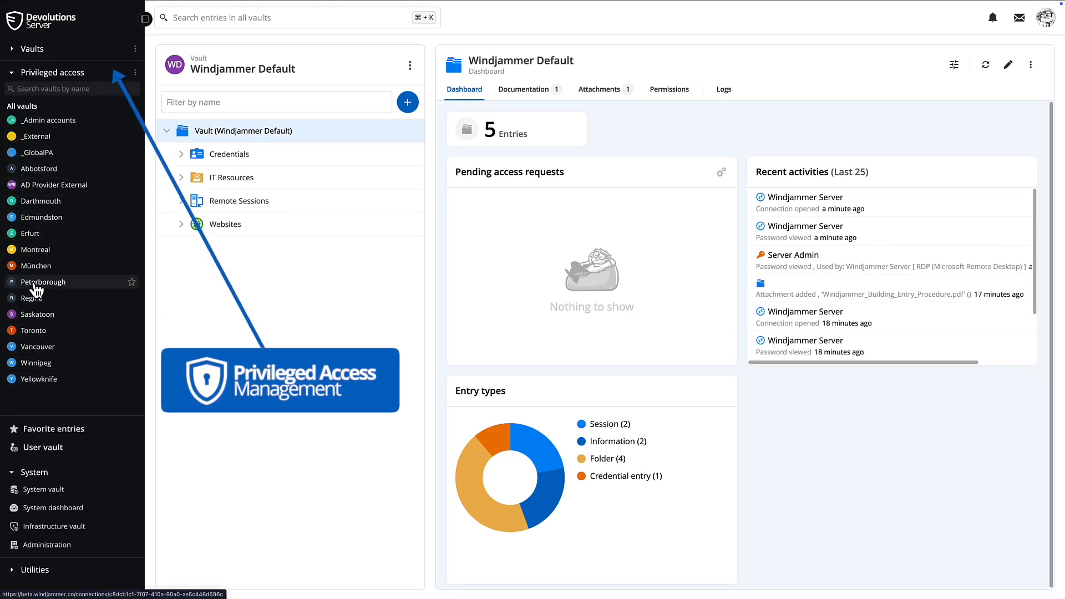
pyautogui.click(43, 282)
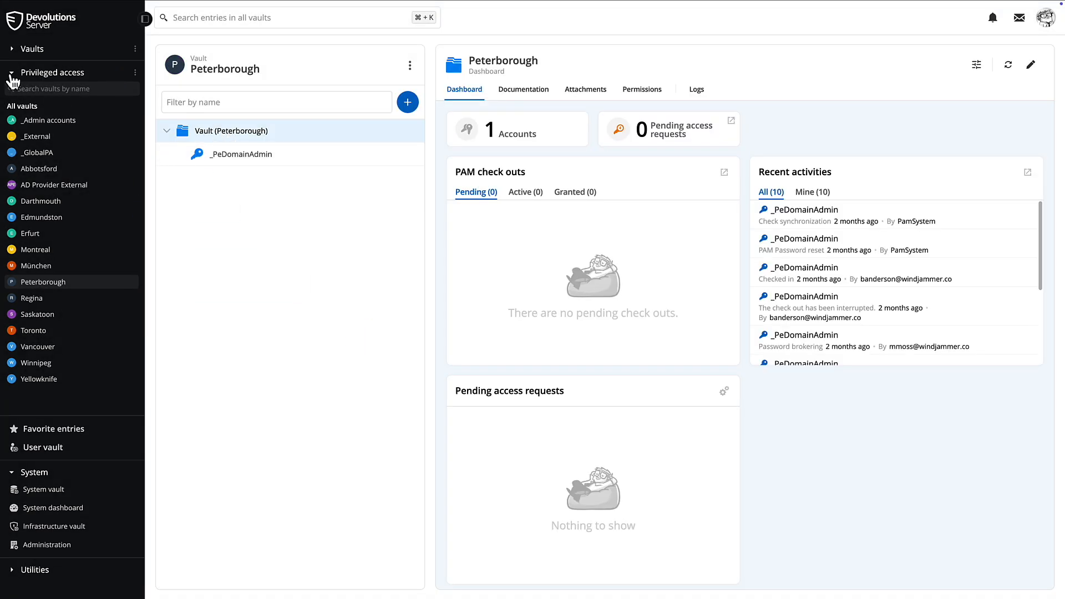
pyautogui.click(53, 72)
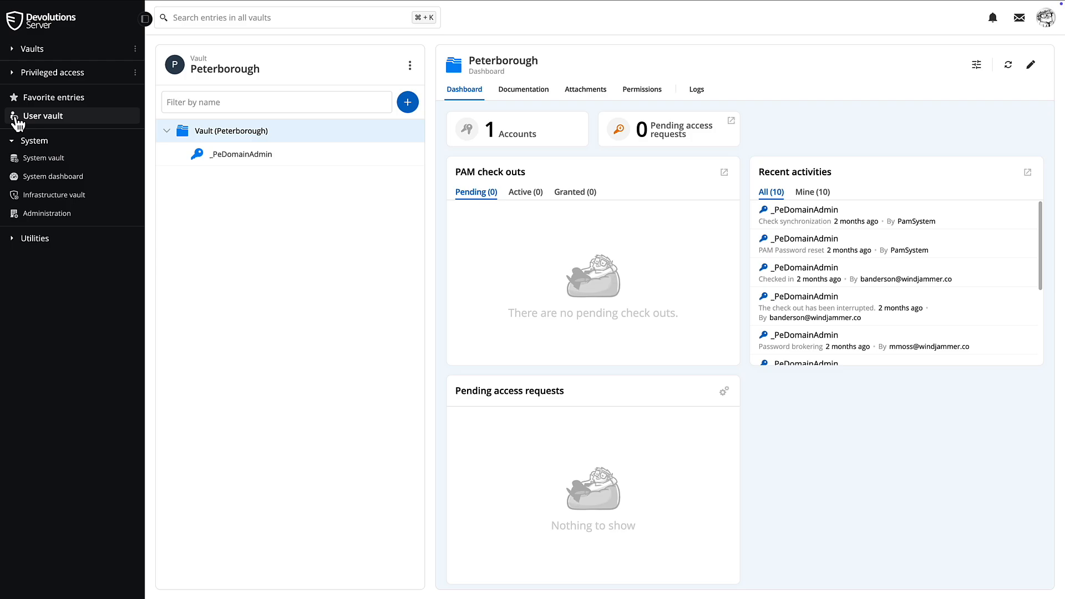
# Switch to the User vault and expand its Credentials folder
pyautogui.click(43, 116)
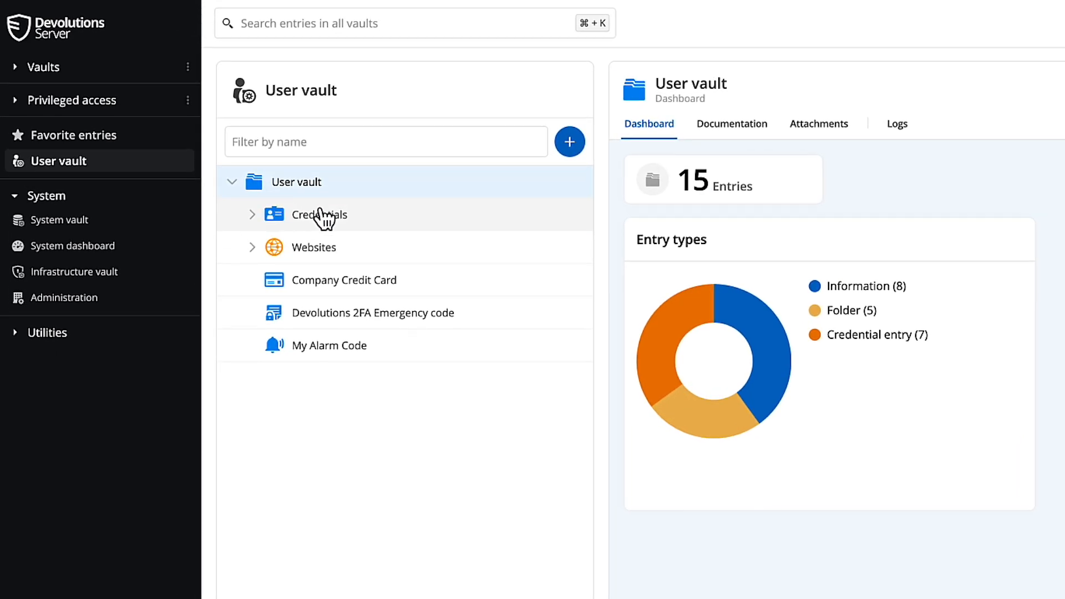
pyautogui.click(252, 215)
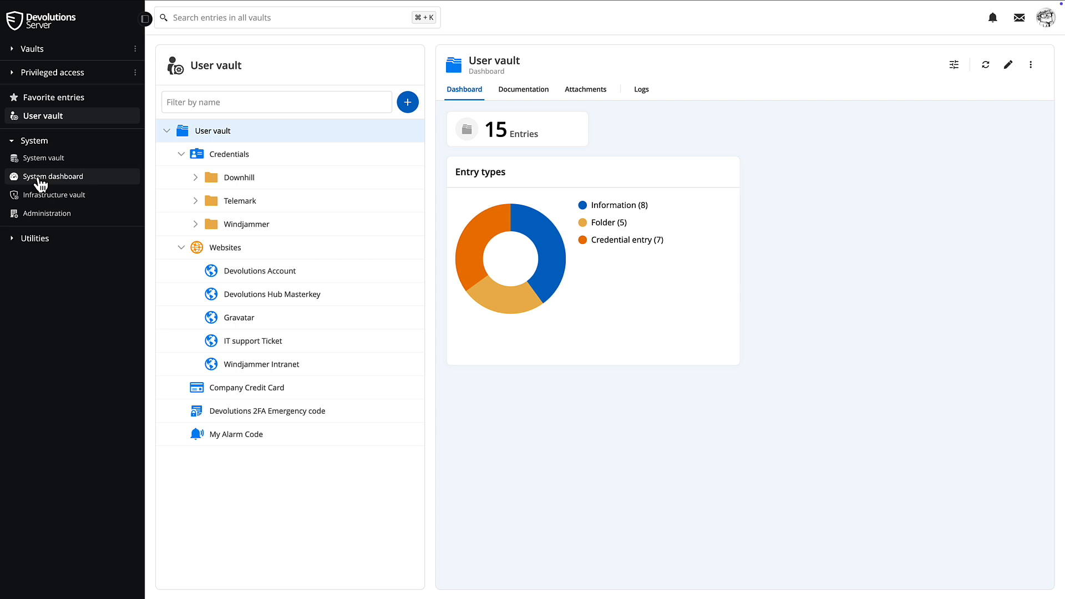
# Show the System dashboard with its 135/245 security score and service statuses
pyautogui.click(52, 176)
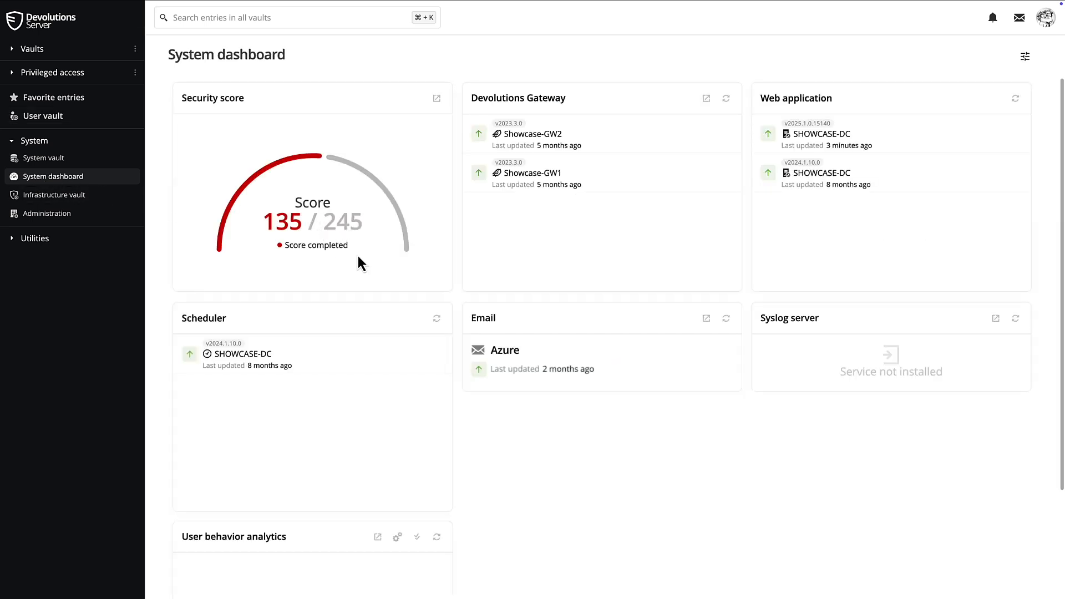
pyautogui.moveTo(471, 268)
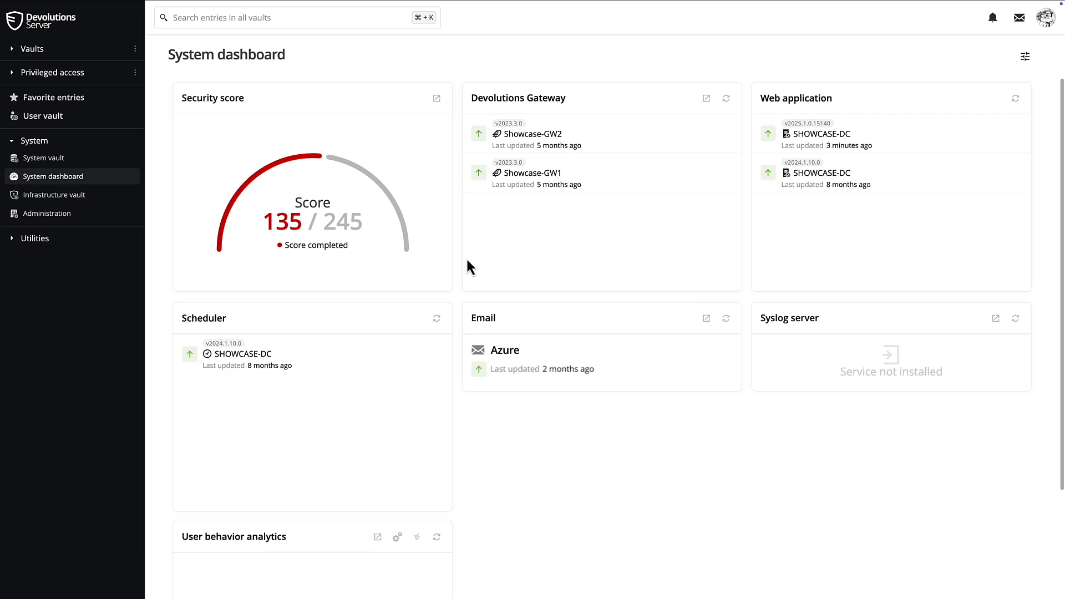
pyautogui.moveTo(437, 98)
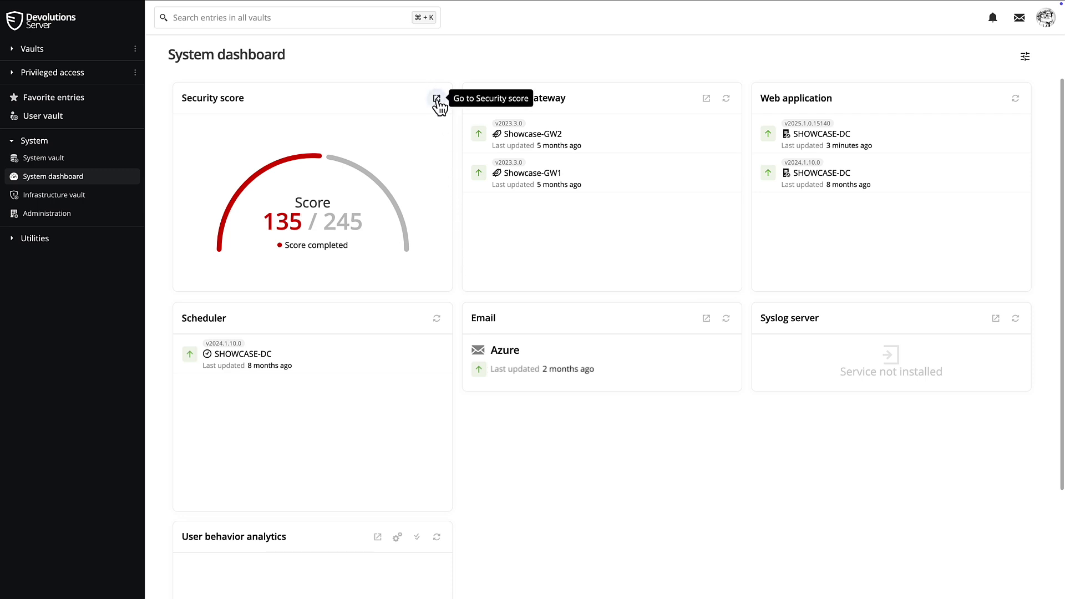
# Go from the Security score card to the detailed security score action items
pyautogui.click(437, 99)
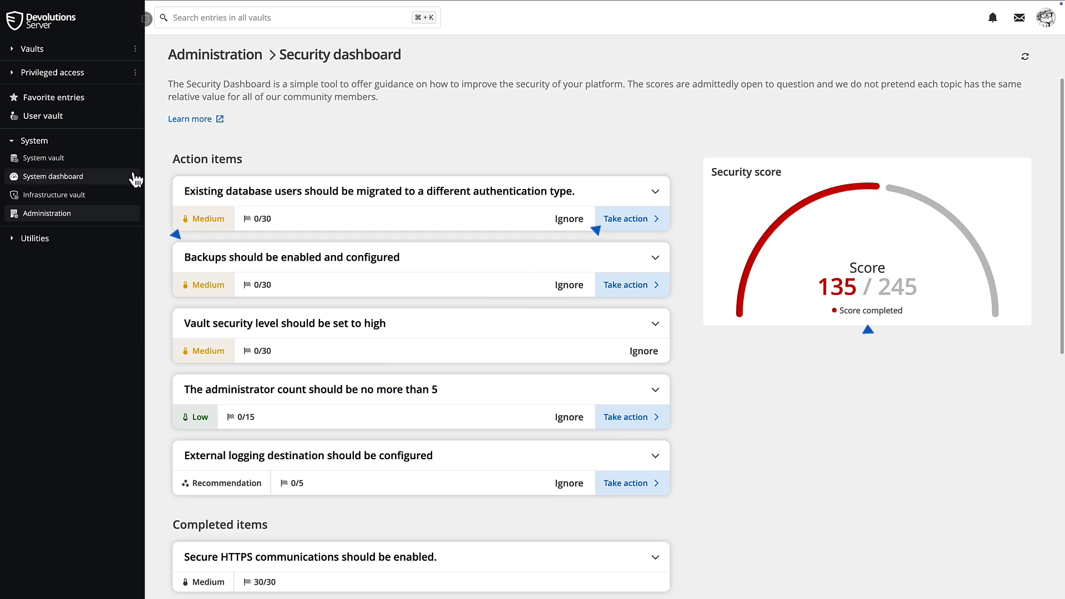
pyautogui.moveTo(43, 219)
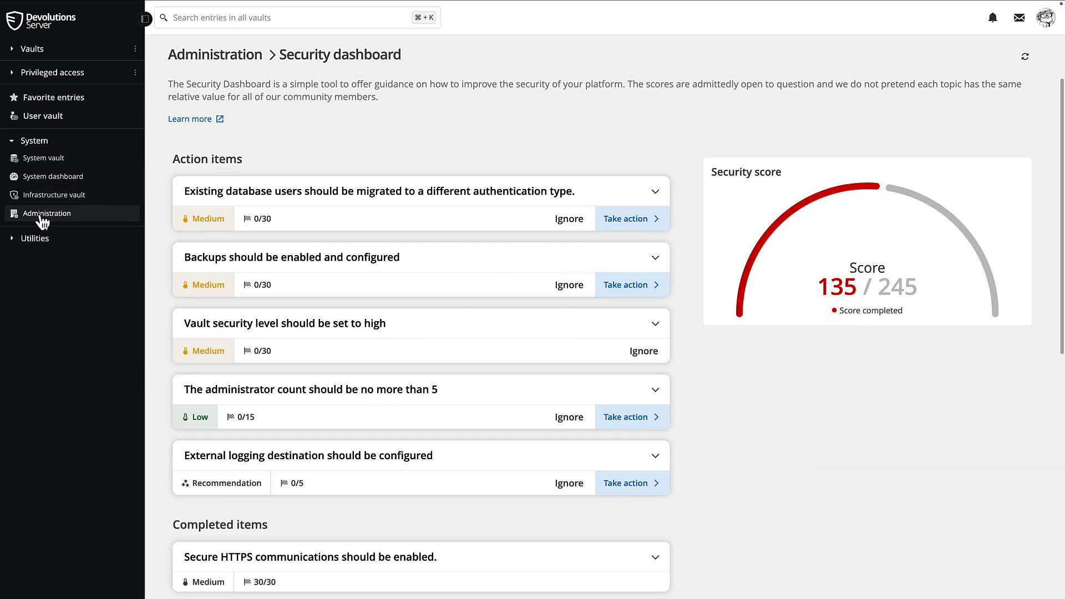
# Browse the Administration page's user, security, configuration, module, template and backup tools, then collapse System
pyautogui.click(46, 213)
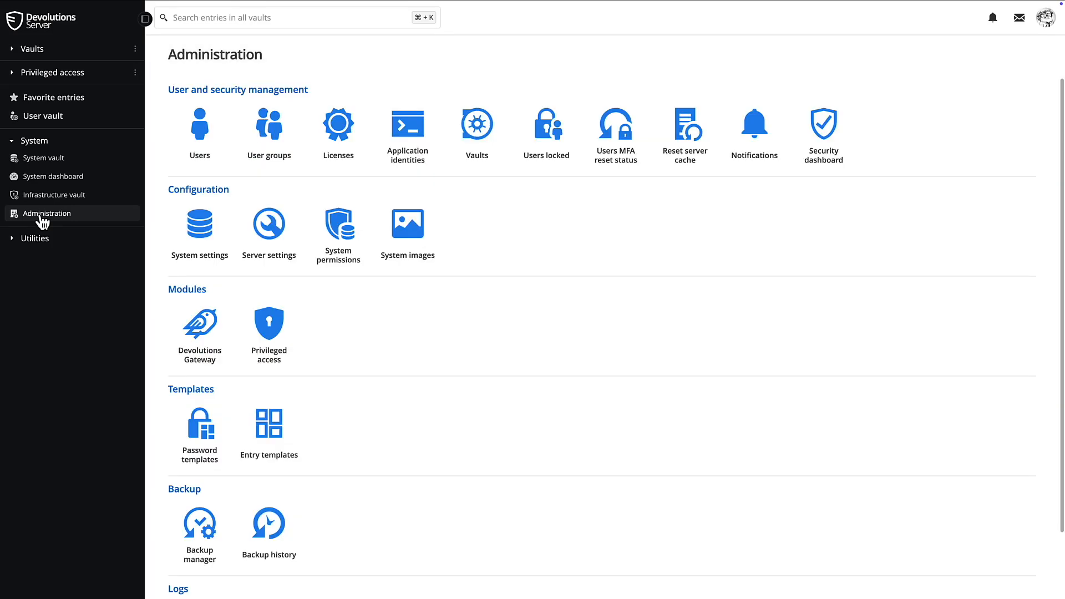
pyautogui.moveTo(161, 179)
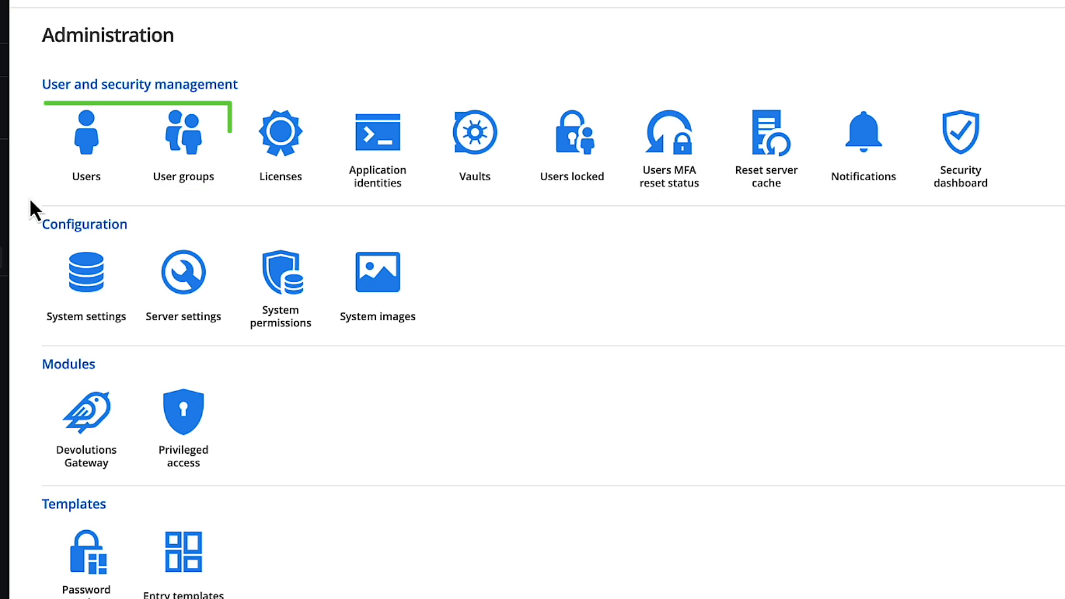
pyautogui.click(474, 133)
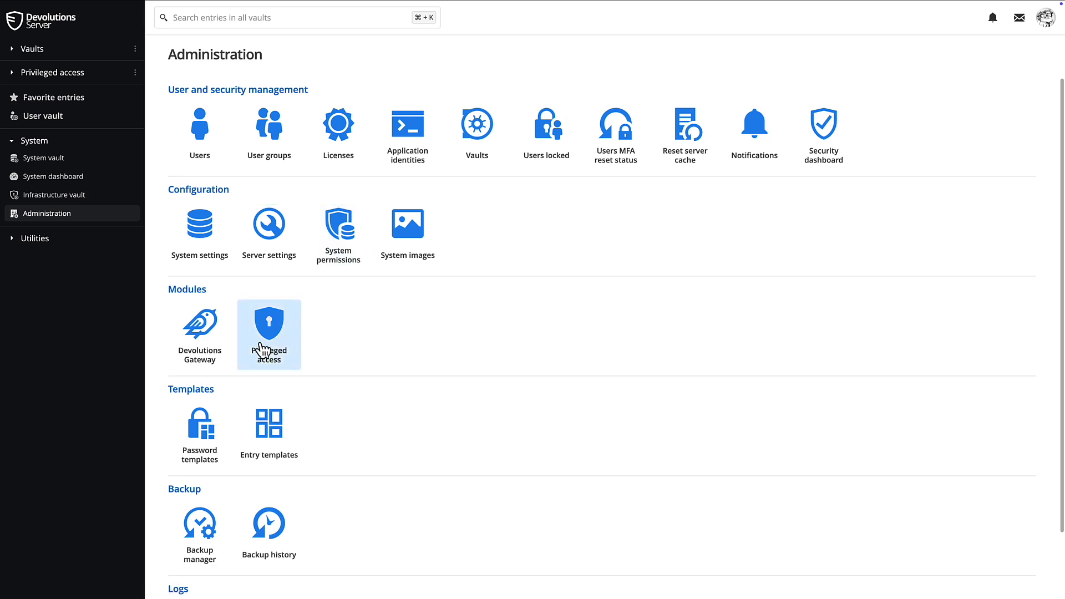
pyautogui.click(269, 334)
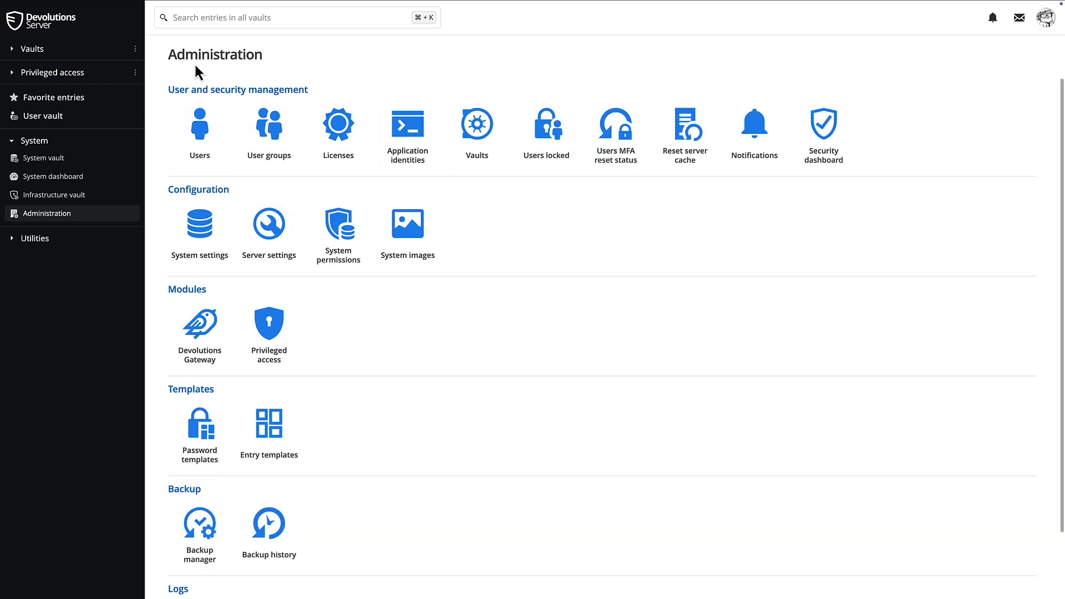
pyautogui.click(34, 140)
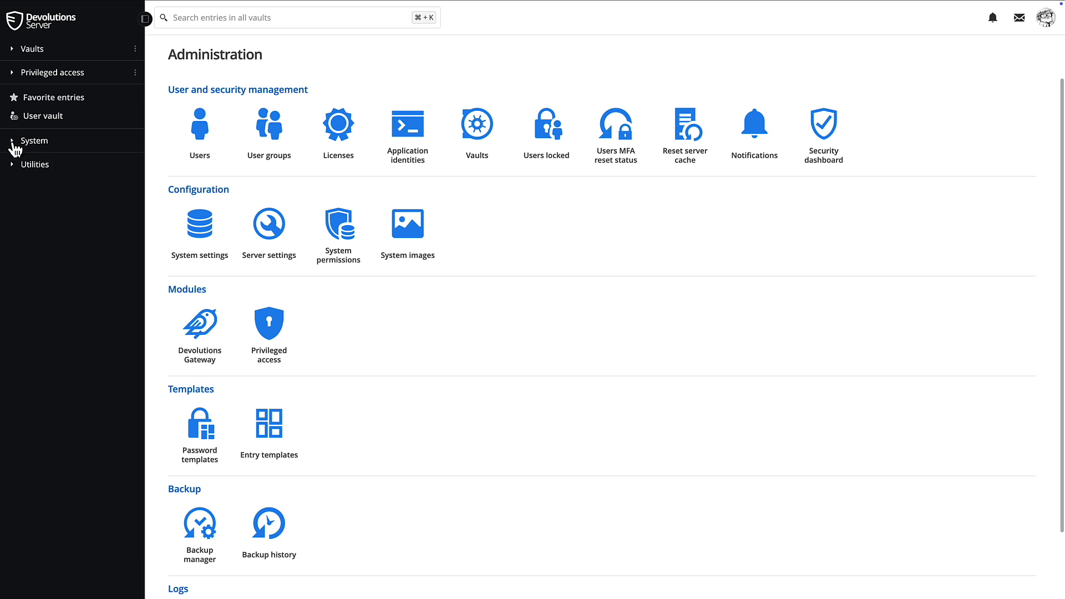
# Open Reports under Utilities to view login, security, entries, users and logs reports, then expand Vaults
pyautogui.click(36, 164)
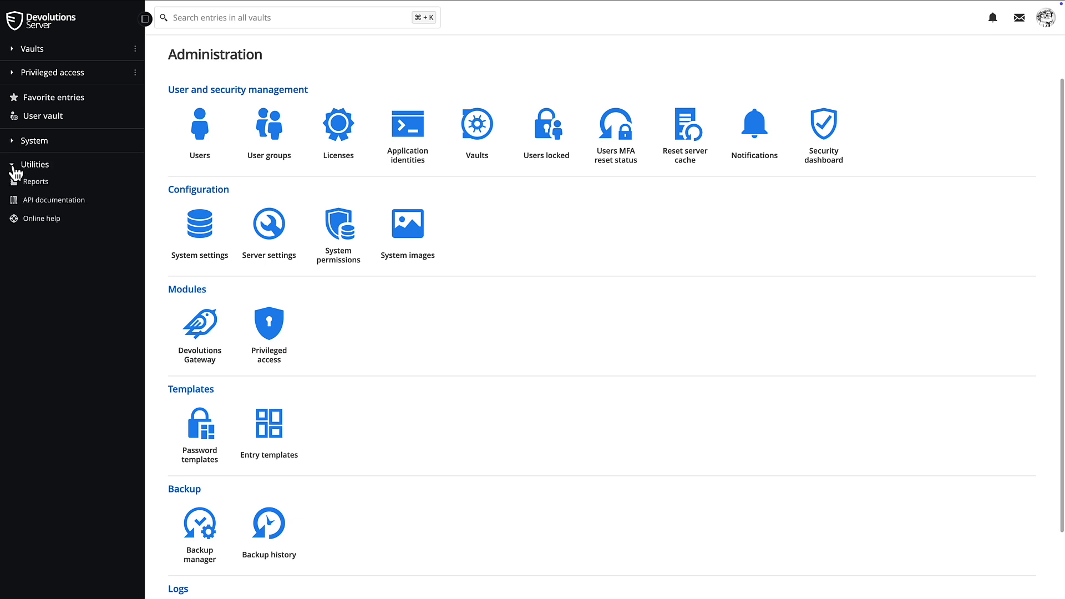
pyautogui.click(36, 181)
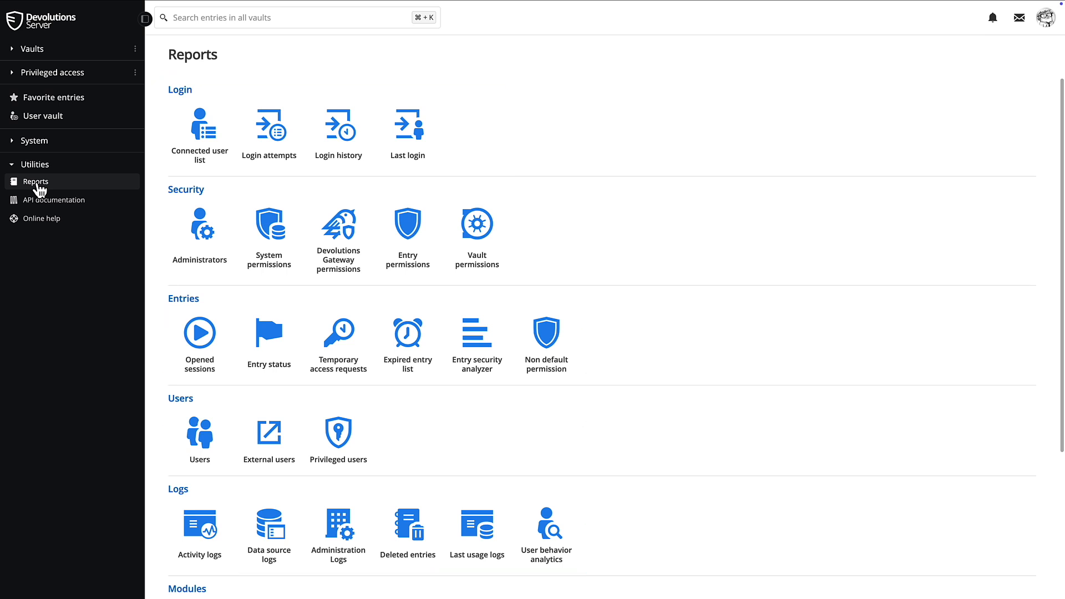
pyautogui.moveTo(10, 61)
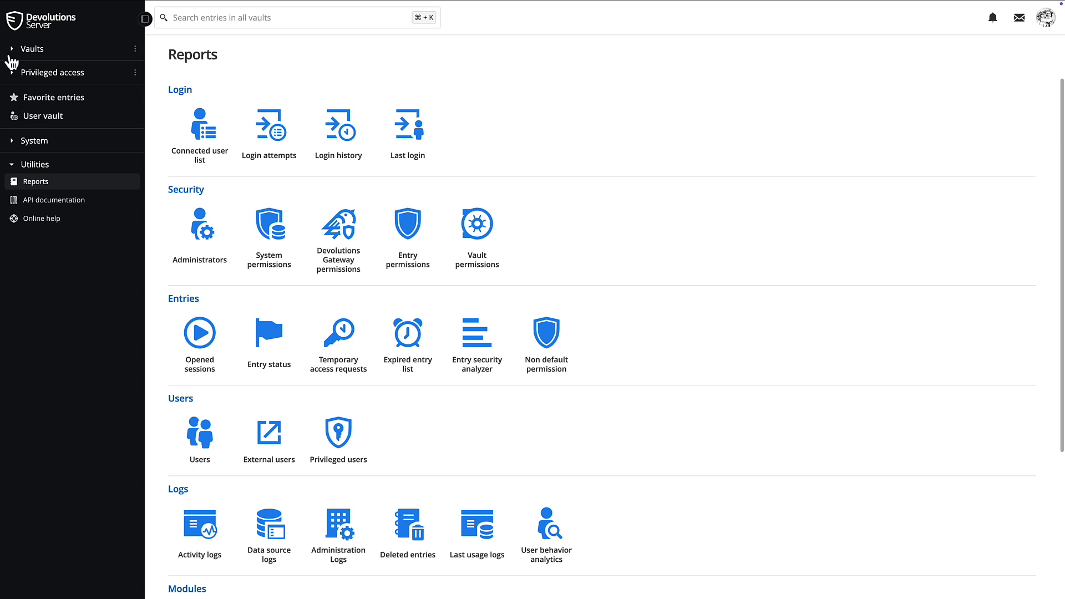
pyautogui.click(31, 49)
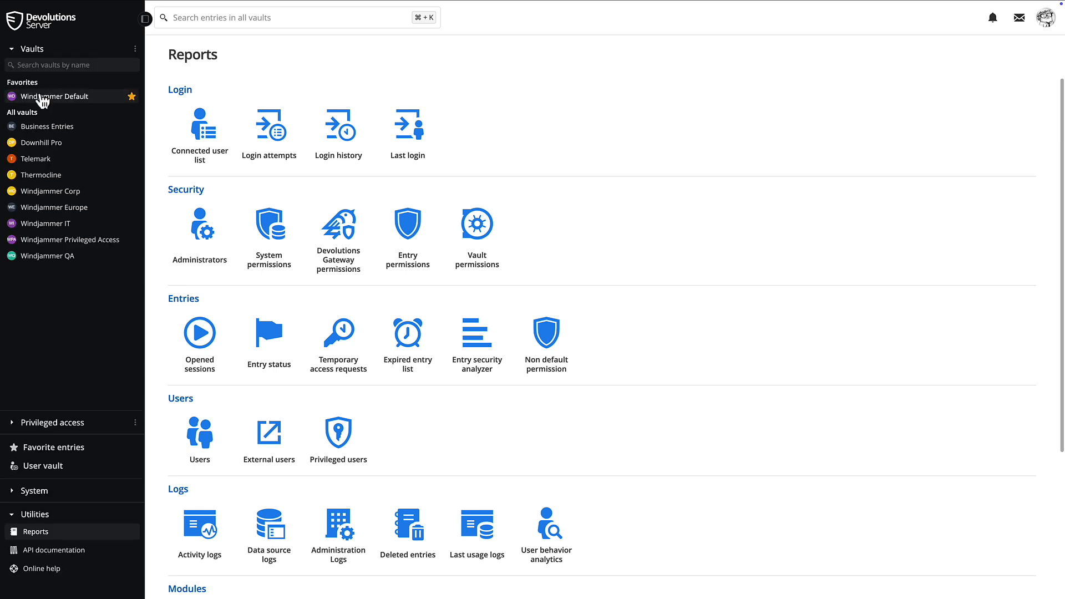
# Return to the Windjammer Default vault dashboard and collapse the sidebar to icons
pyautogui.click(55, 96)
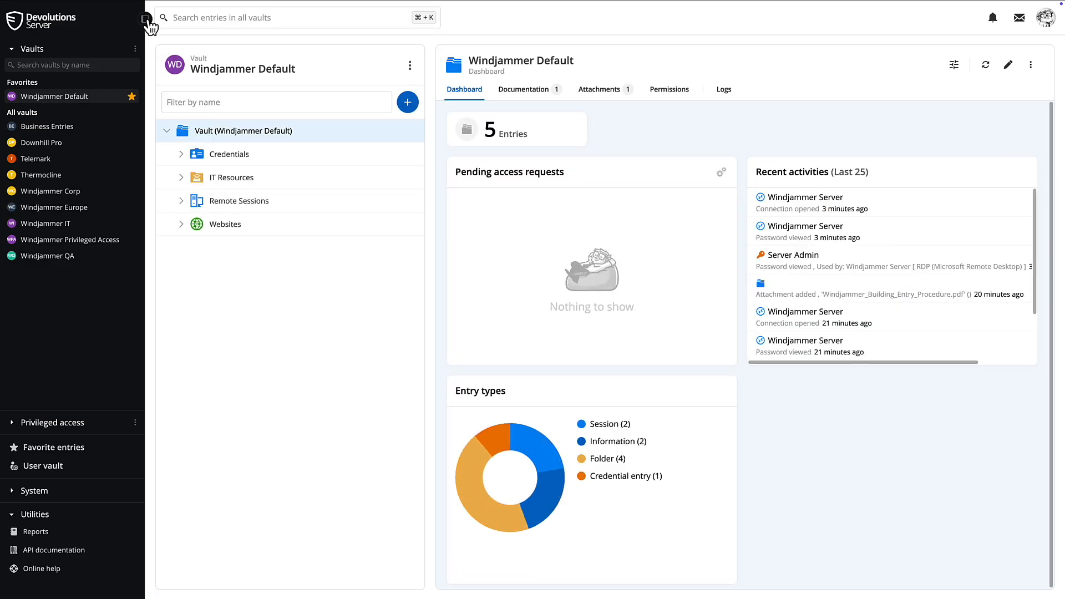
pyautogui.click(145, 17)
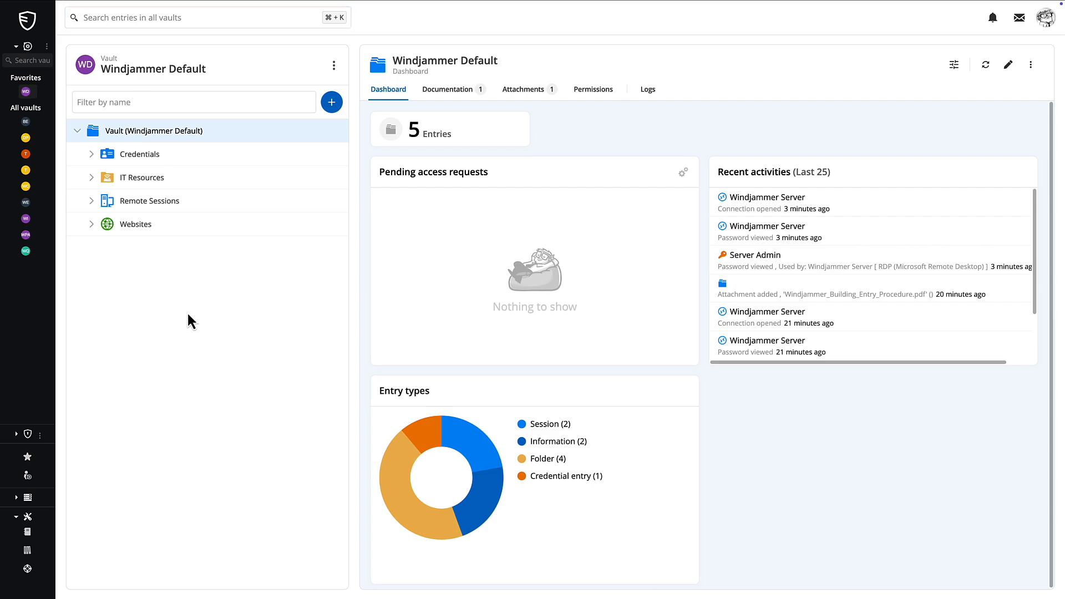